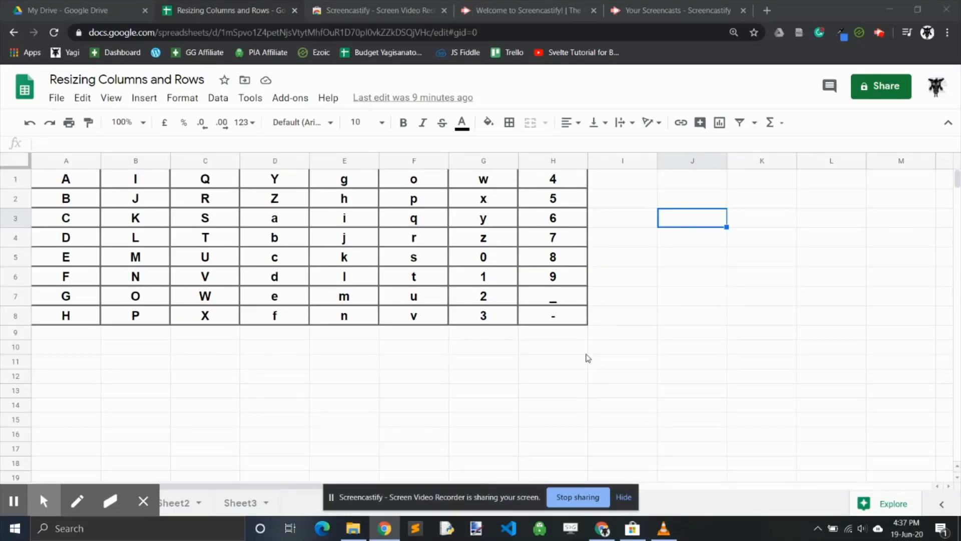
{"action": "mouse_move", "coordinate": [525, 338]}
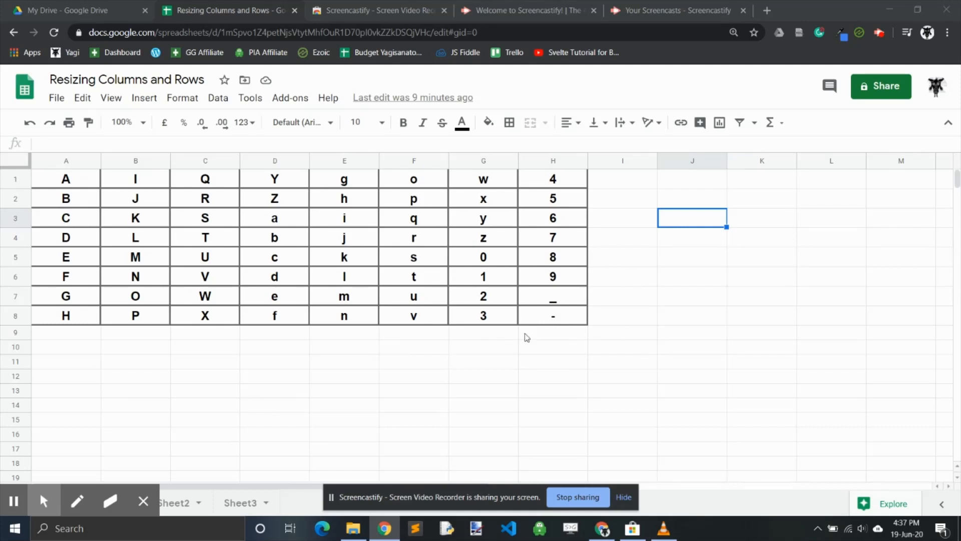
{"action": "mouse_move", "coordinate": [491, 310]}
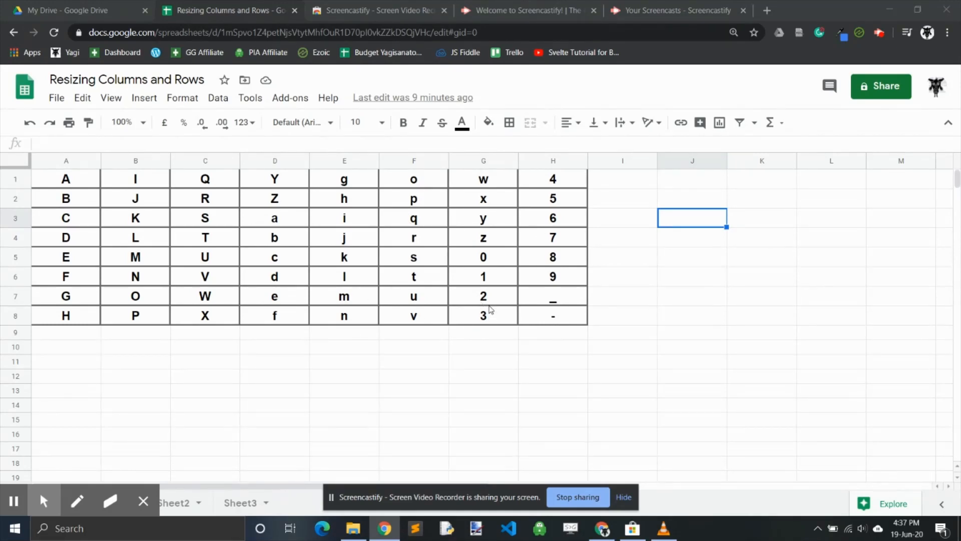
{"action": "mouse_move", "coordinate": [318, 283]}
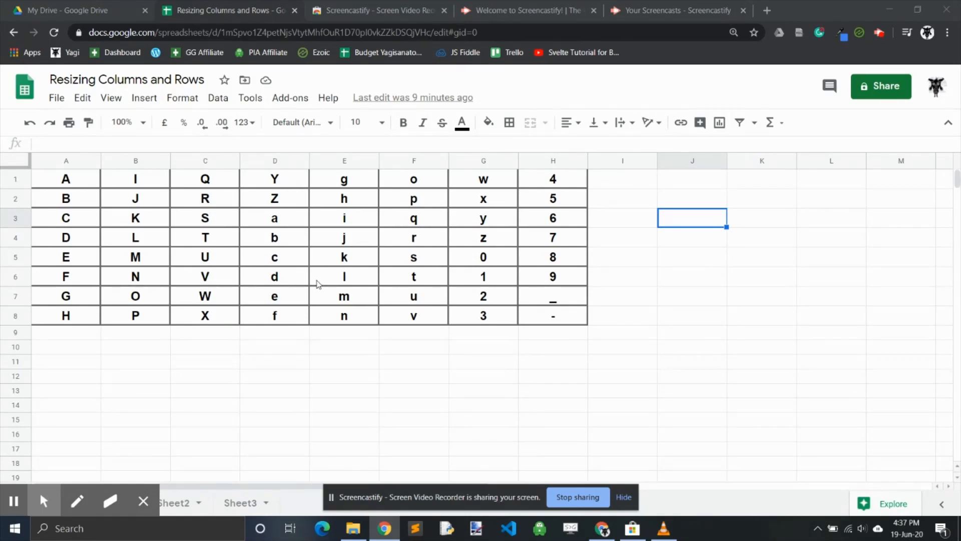
{"action": "mouse_move", "coordinate": [330, 281]}
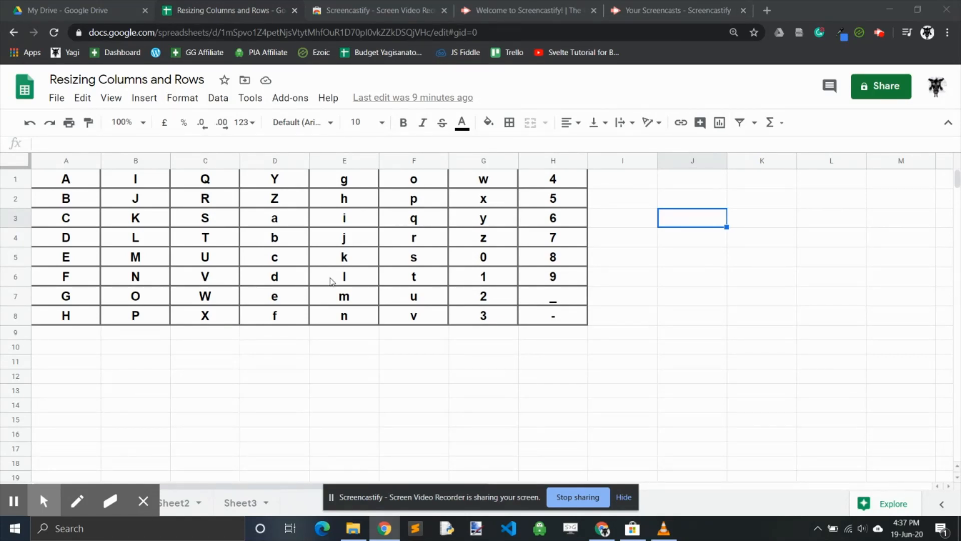
{"action": "mouse_move", "coordinate": [80, 163]}
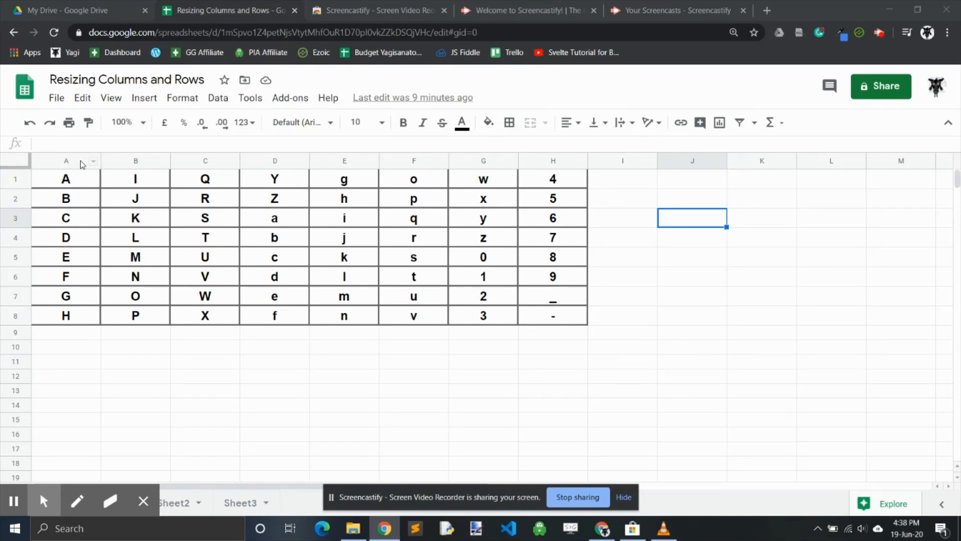
- Resize column A to exactly 150 pixels via its header menu
{"action": "right_click", "coordinate": [66, 160]}
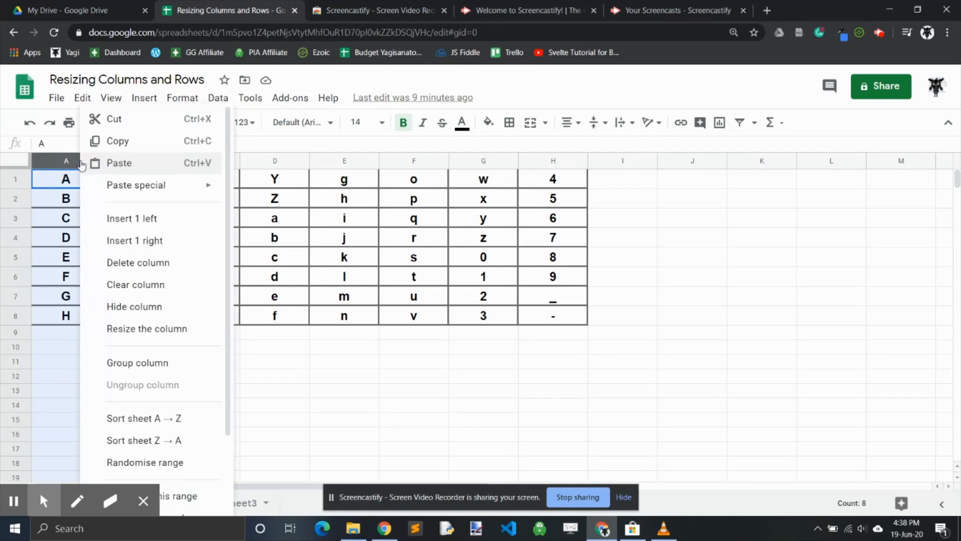
{"action": "mouse_move", "coordinate": [127, 254]}
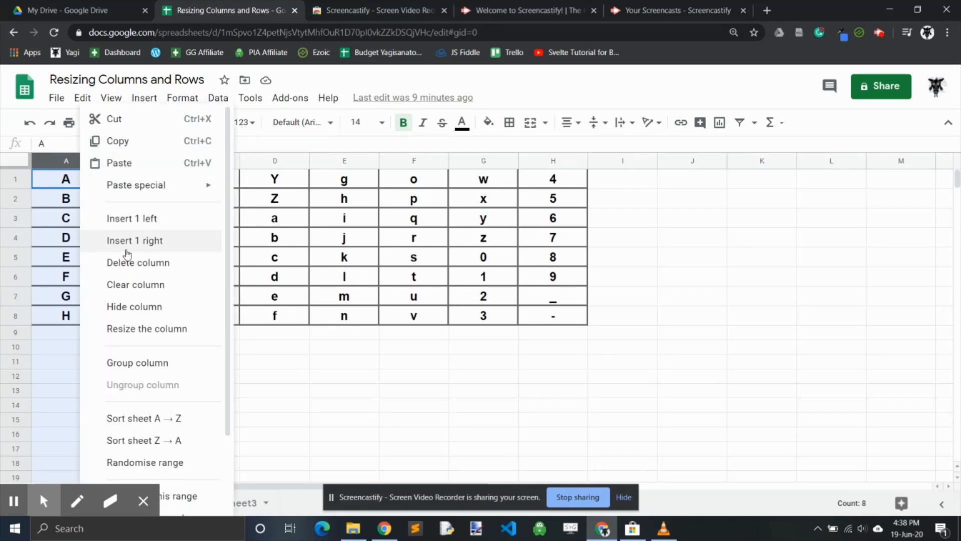
{"action": "mouse_move", "coordinate": [162, 328]}
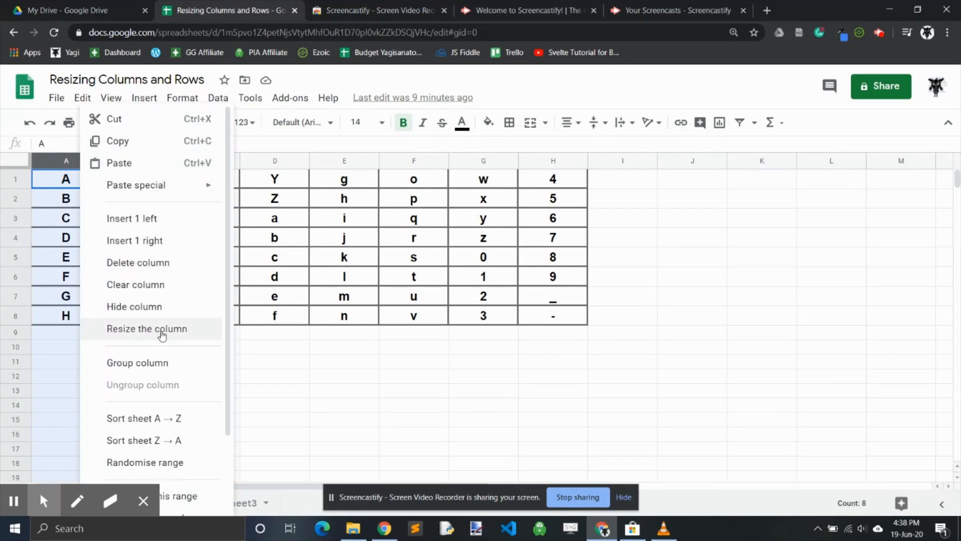
{"action": "left_click", "coordinate": [146, 328]}
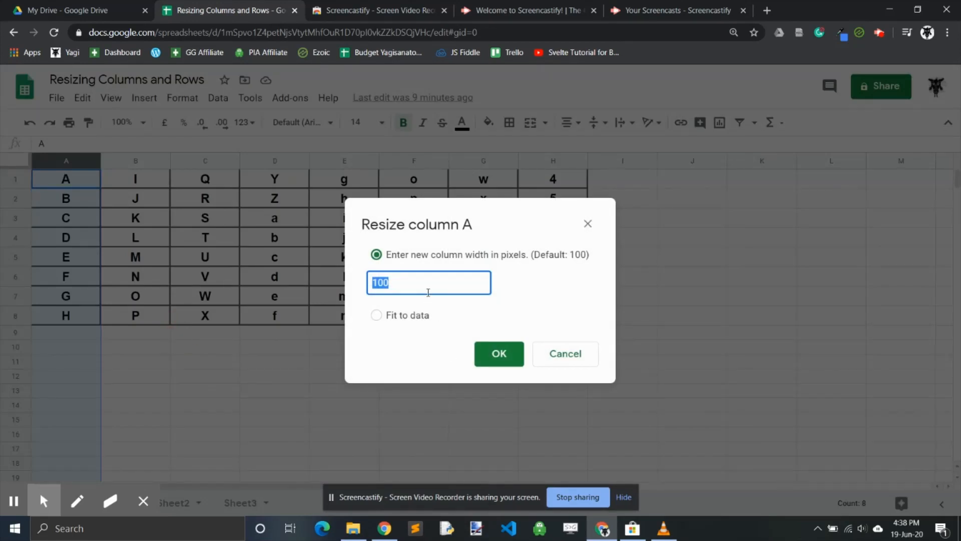
{"action": "mouse_move", "coordinate": [422, 284]}
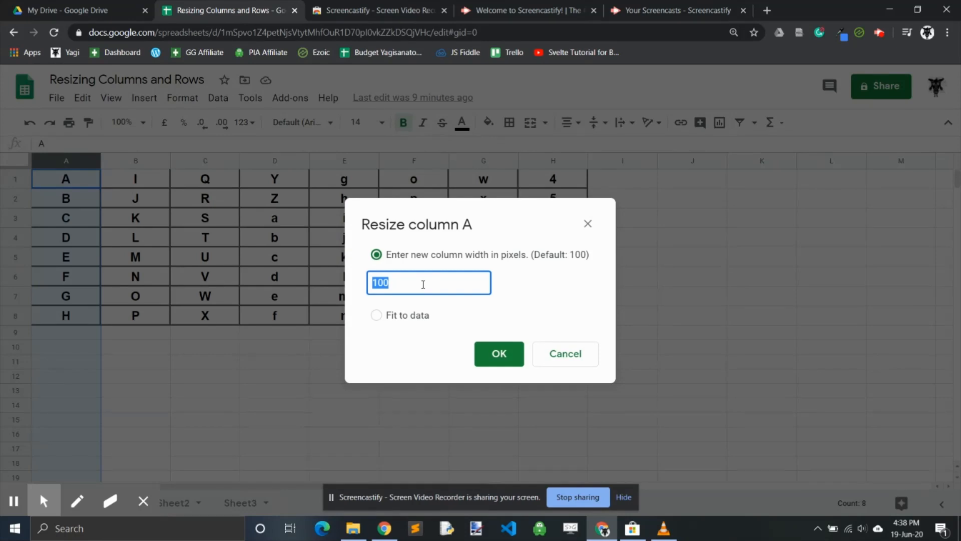
{"action": "type", "text": "150"}
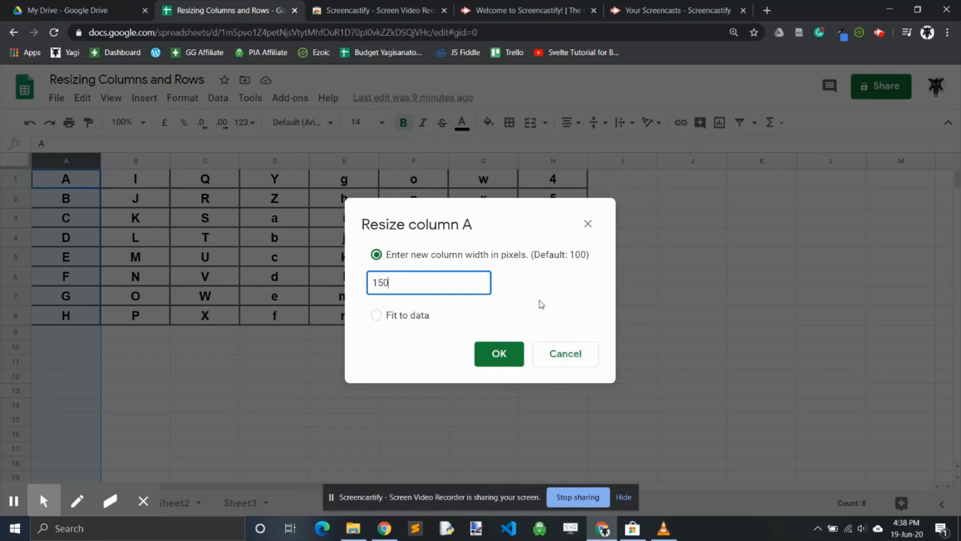
{"action": "left_click", "coordinate": [498, 353]}
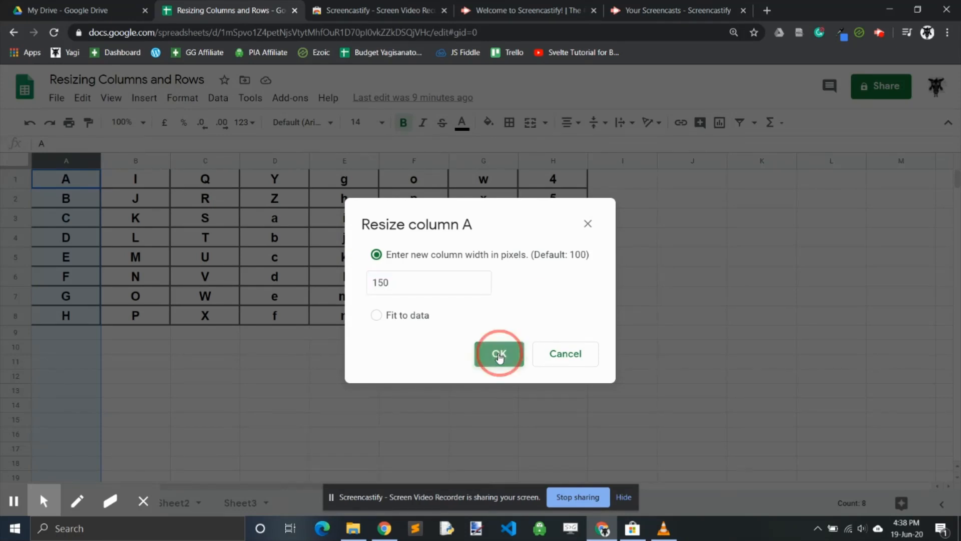
{"action": "left_click", "coordinate": [498, 354]}
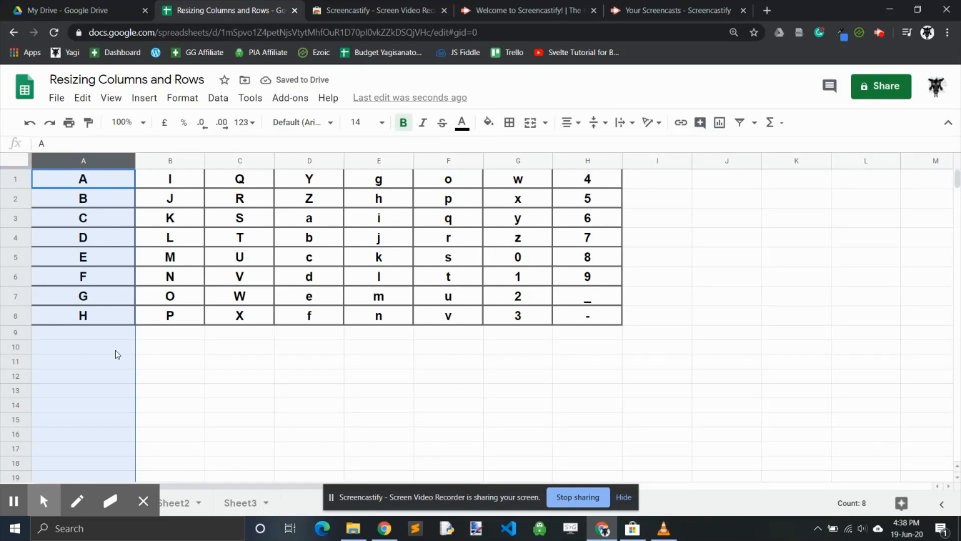
{"action": "mouse_move", "coordinate": [23, 242]}
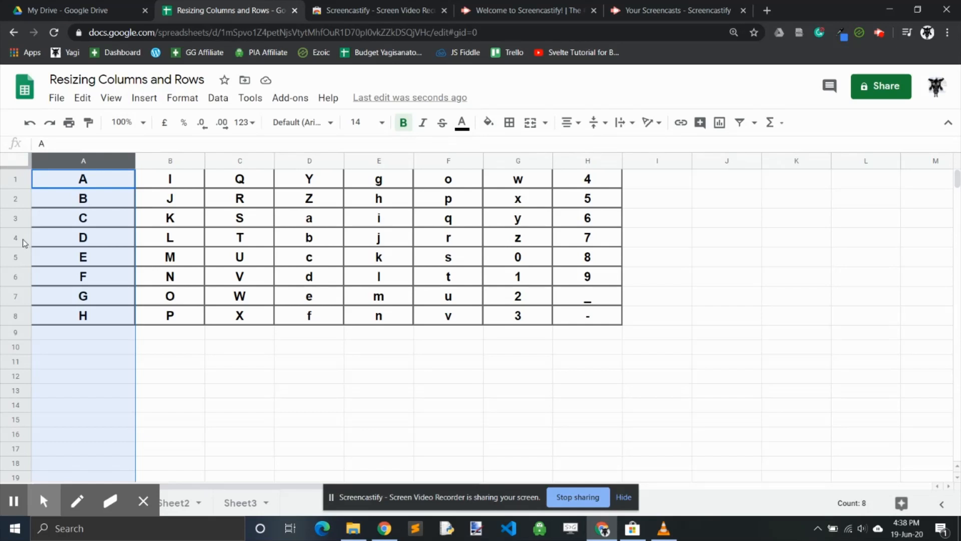
- Give row 4 a specified height of 42 pixels
{"action": "left_click", "coordinate": [15, 237]}
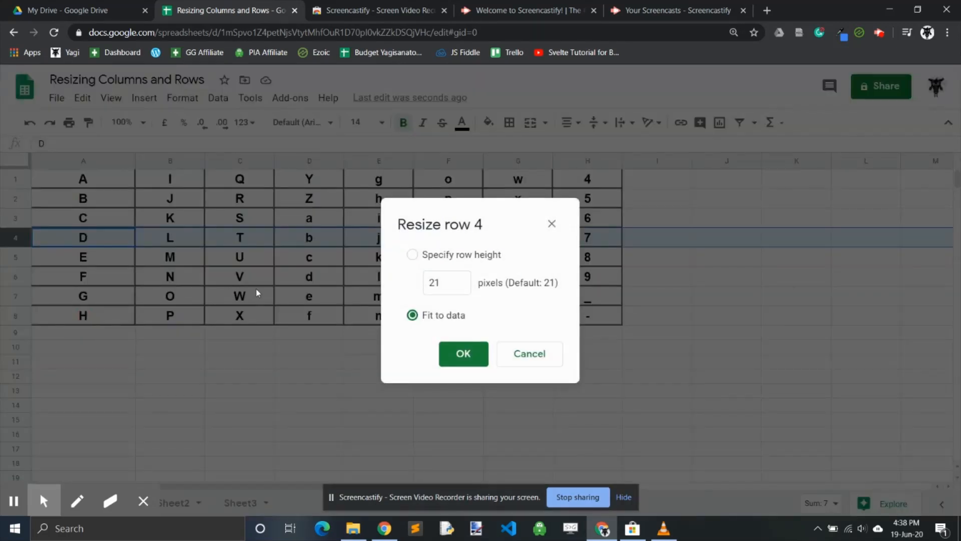
{"action": "left_click", "coordinate": [412, 254]}
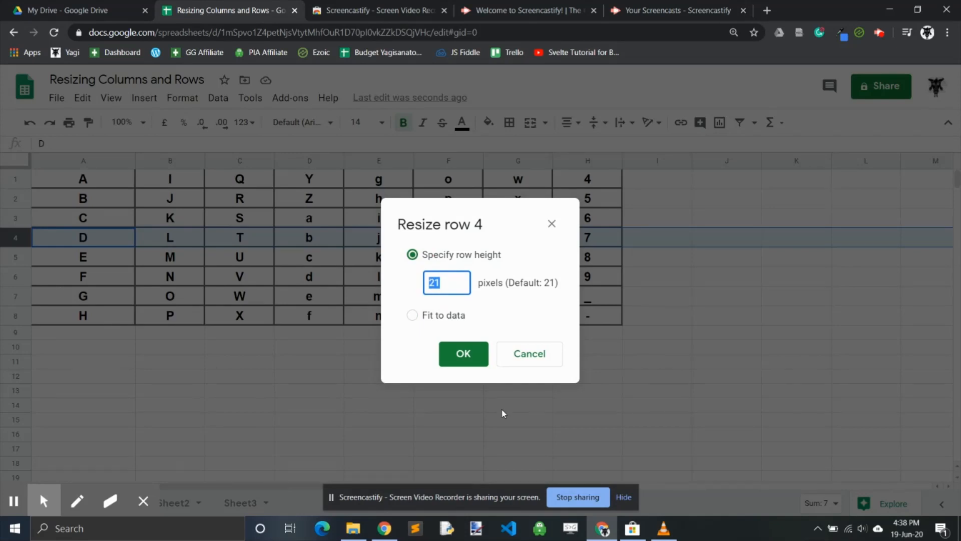
{"action": "type", "text": "4"}
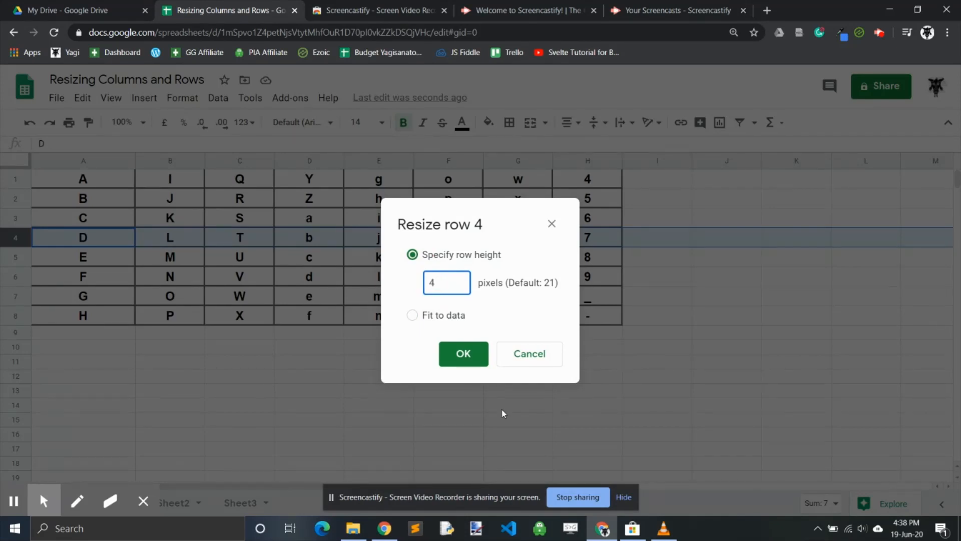
{"action": "type", "text": "2"}
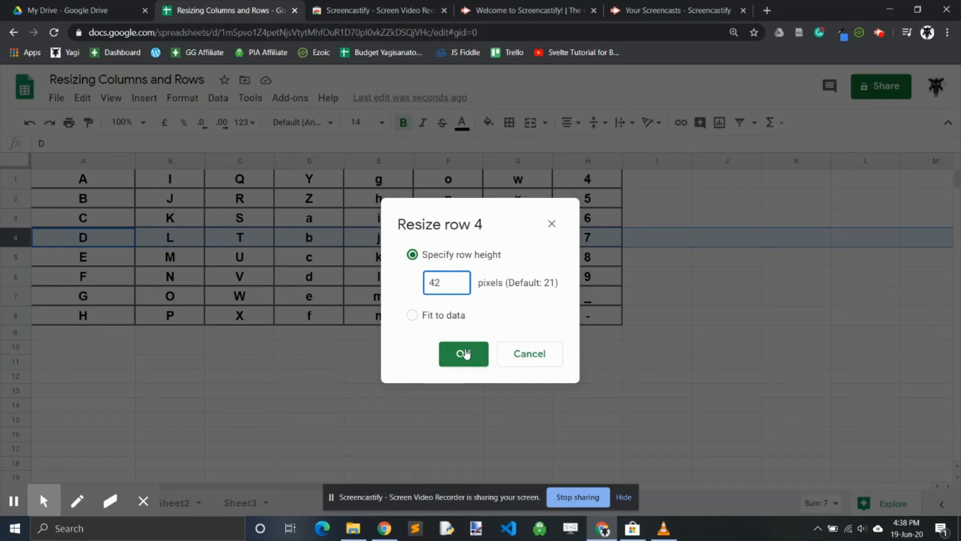
{"action": "left_click", "coordinate": [462, 354]}
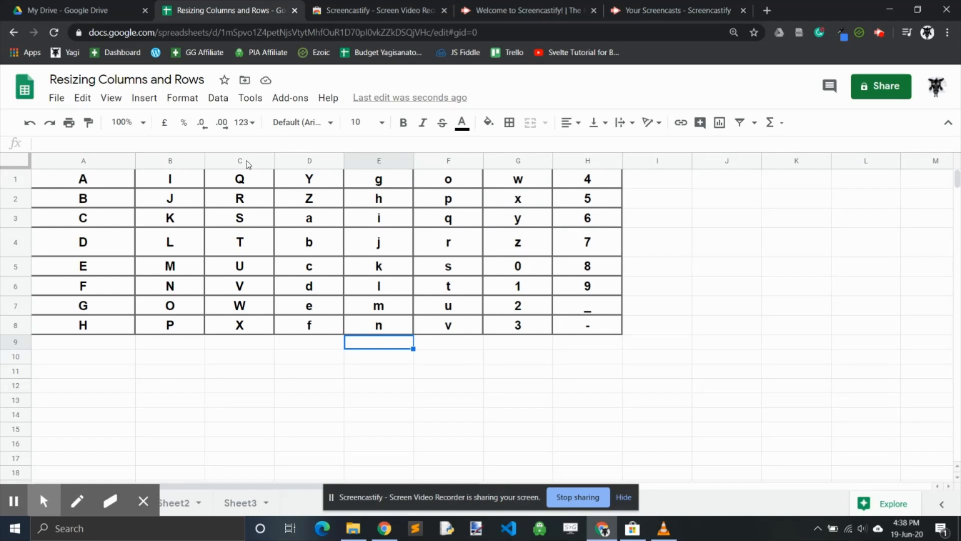
- Drag column C's border wider, then back in to slightly under its original width
{"action": "left_click", "coordinate": [238, 160]}
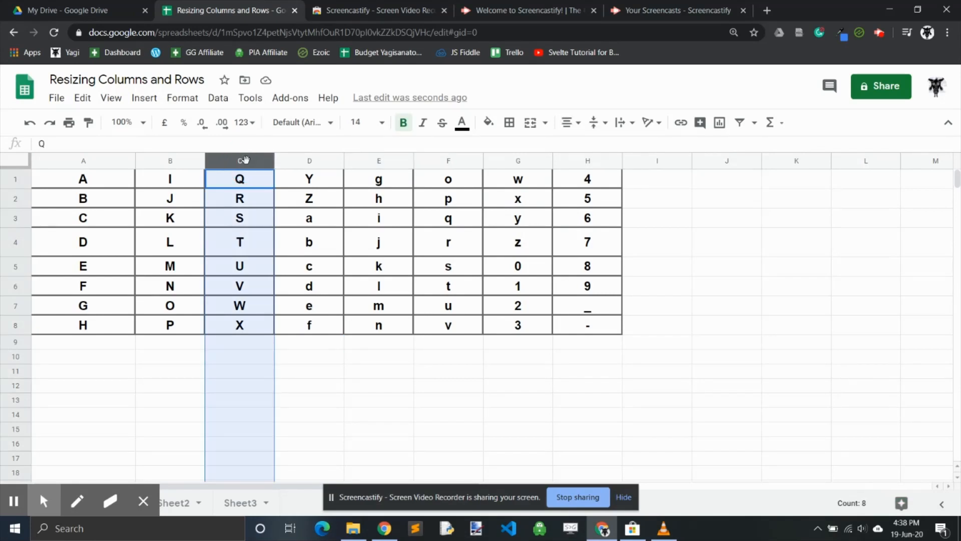
{"action": "mouse_move", "coordinate": [267, 160]}
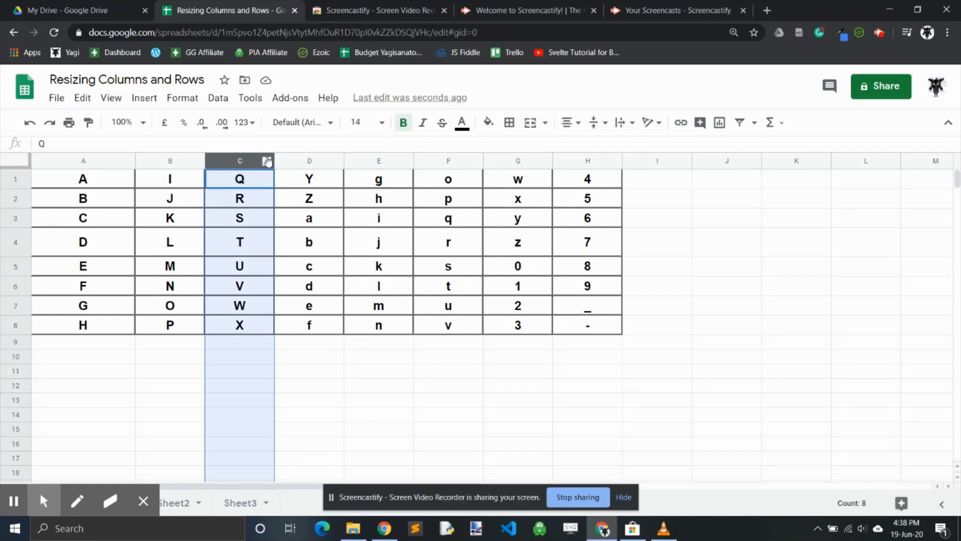
{"action": "mouse_move", "coordinate": [279, 164]}
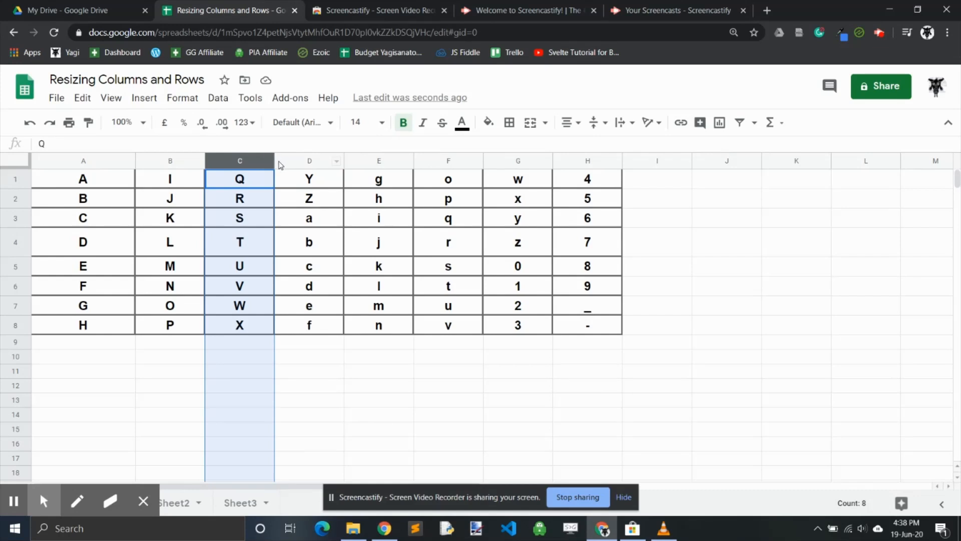
{"action": "mouse_move", "coordinate": [275, 161]}
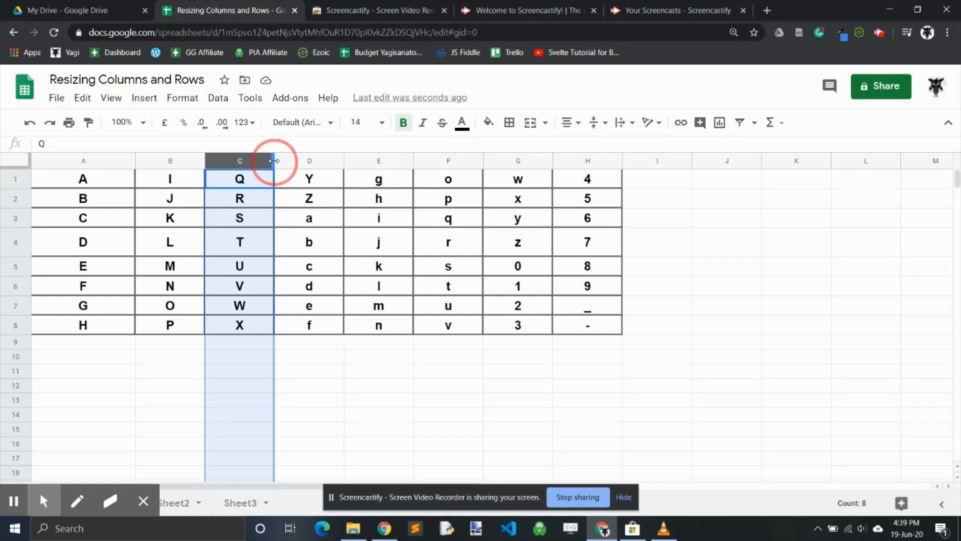
{"action": "left_click_drag", "start_coordinate": [273, 161], "coordinate": [319, 160]}
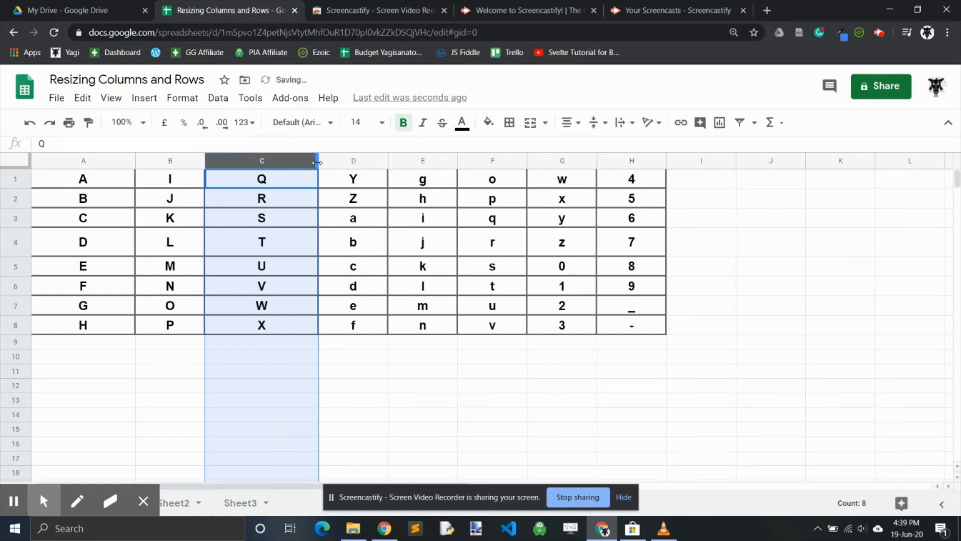
{"action": "left_click_drag", "start_coordinate": [318, 161], "coordinate": [269, 160]}
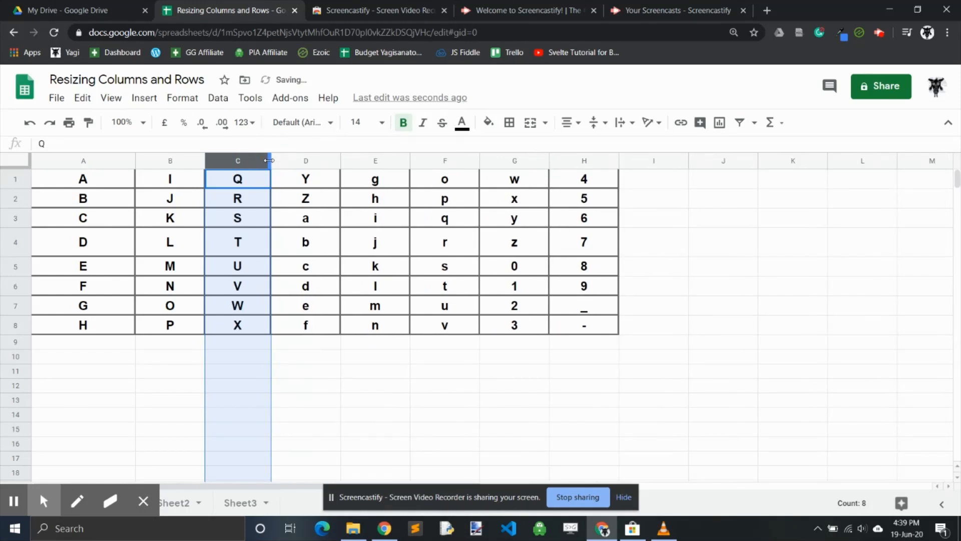
{"action": "mouse_move", "coordinate": [112, 290]}
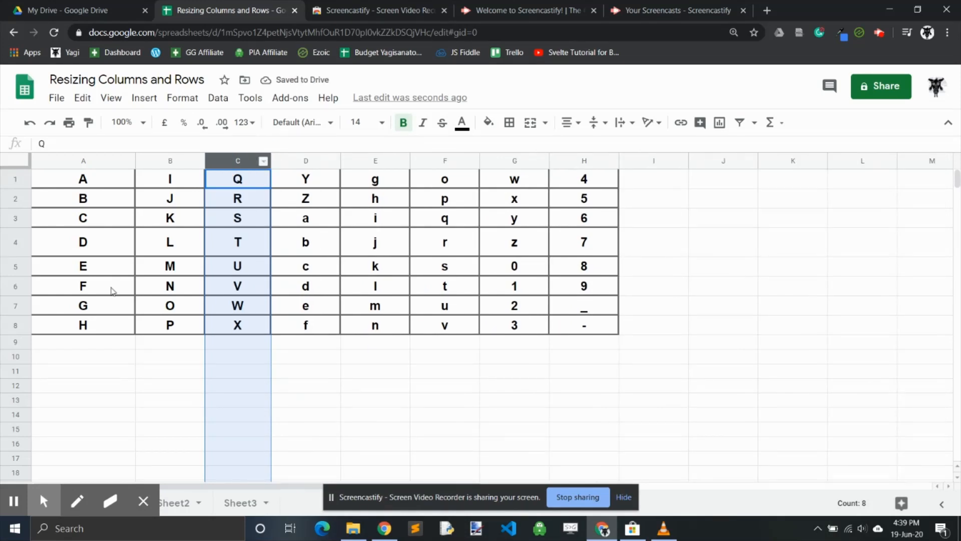
{"action": "left_click", "coordinate": [14, 285]}
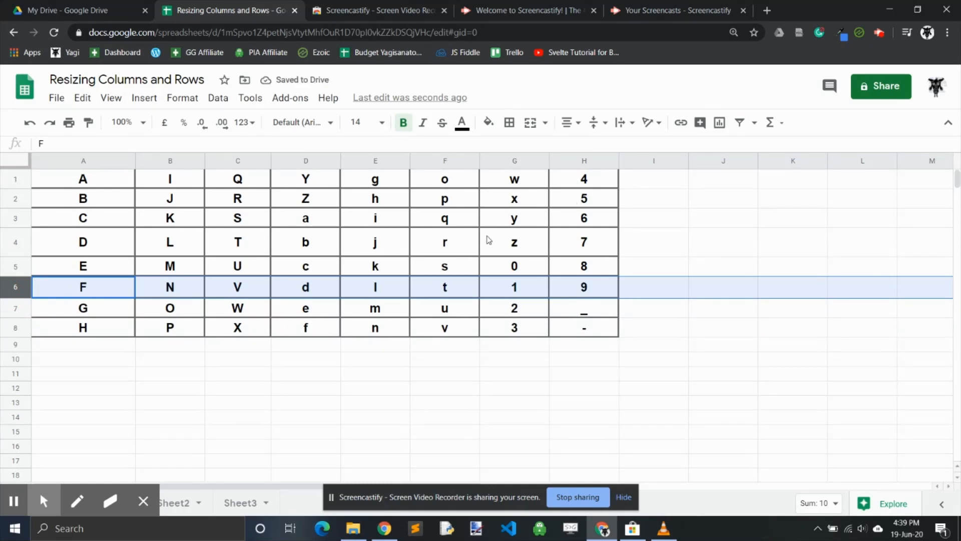
- Resize column G with Fit to data so it just holds its single characters
{"action": "left_click", "coordinate": [513, 160]}
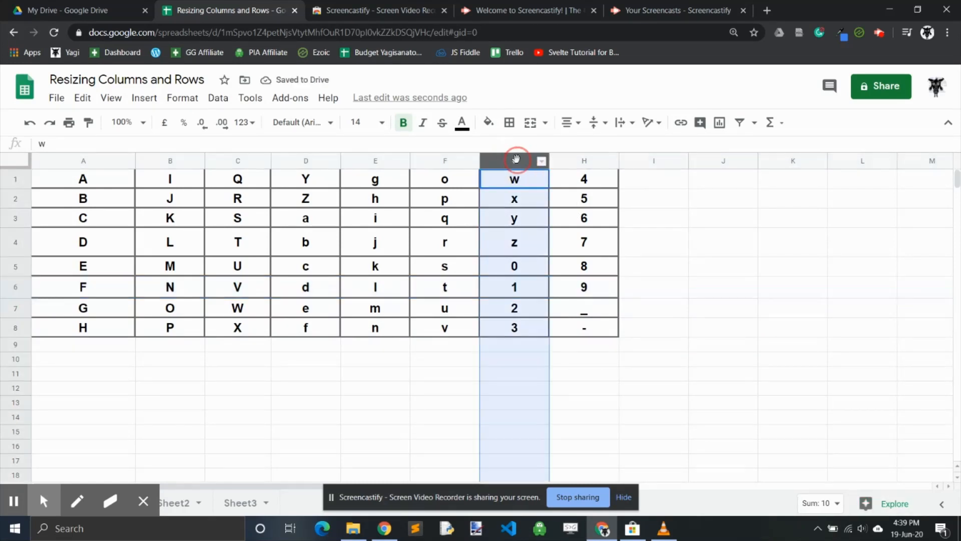
{"action": "left_click", "coordinate": [513, 161]}
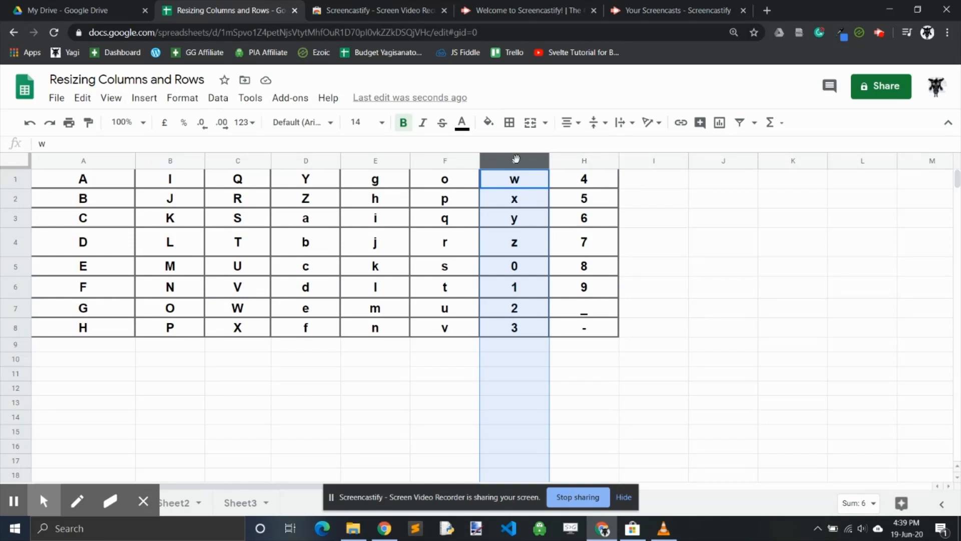
{"action": "right_click", "coordinate": [513, 160]}
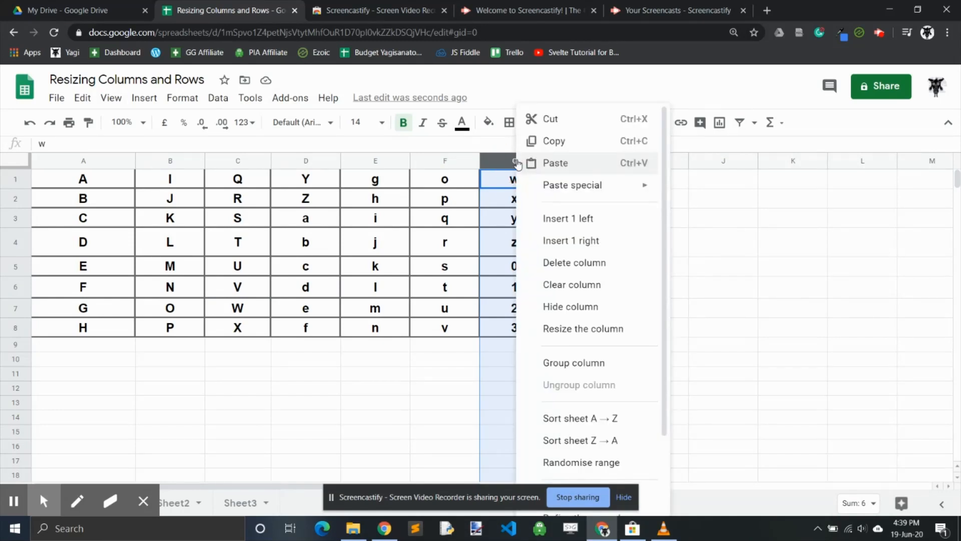
{"action": "left_click", "coordinate": [583, 328]}
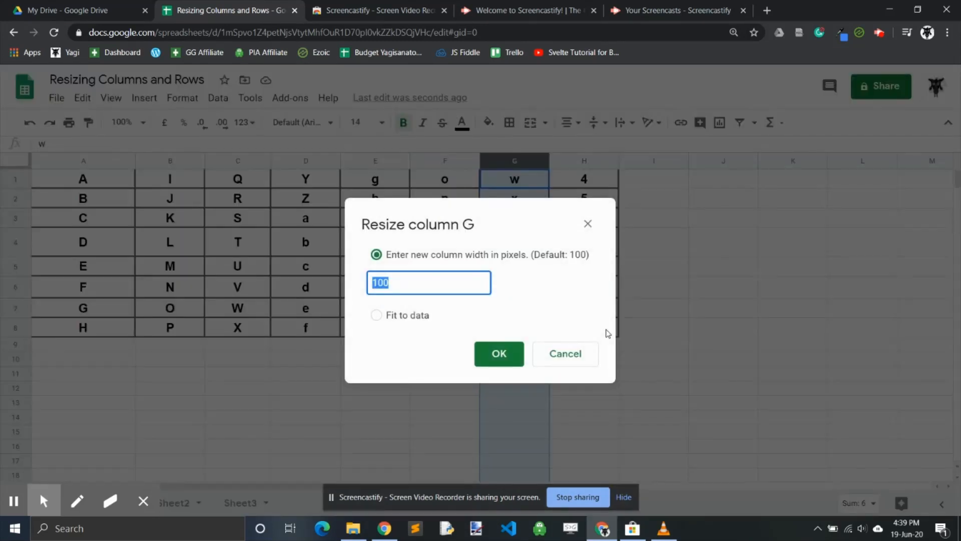
{"action": "mouse_move", "coordinate": [376, 315]}
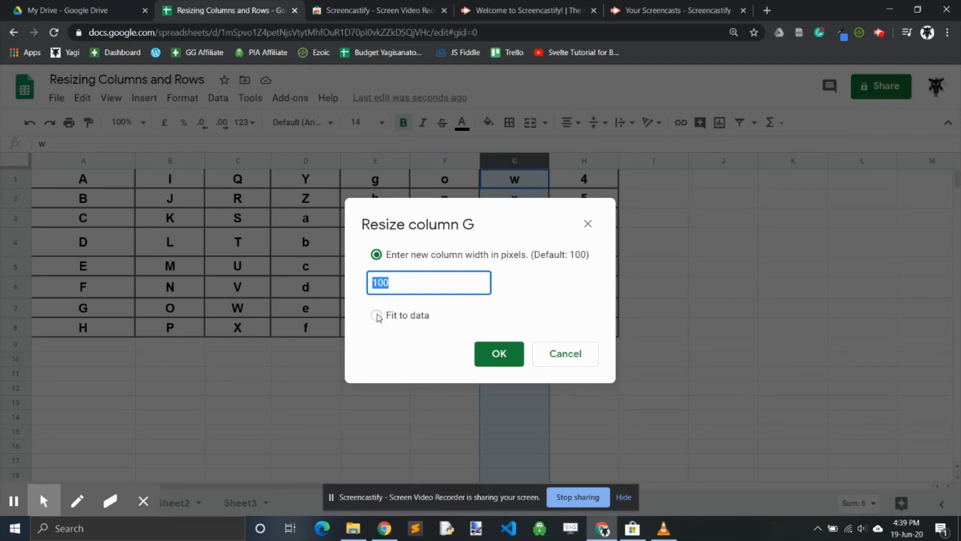
{"action": "mouse_move", "coordinate": [378, 324]}
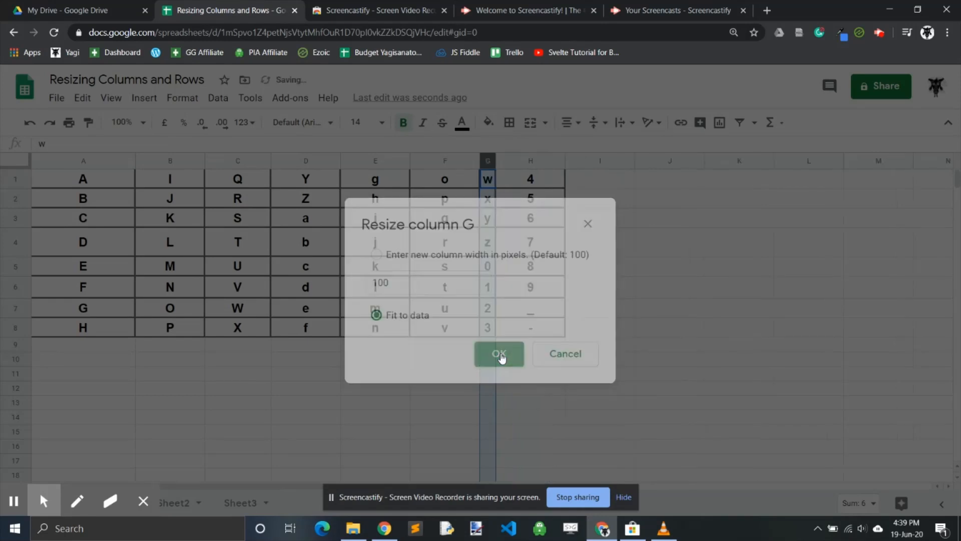
{"action": "left_click", "coordinate": [498, 353]}
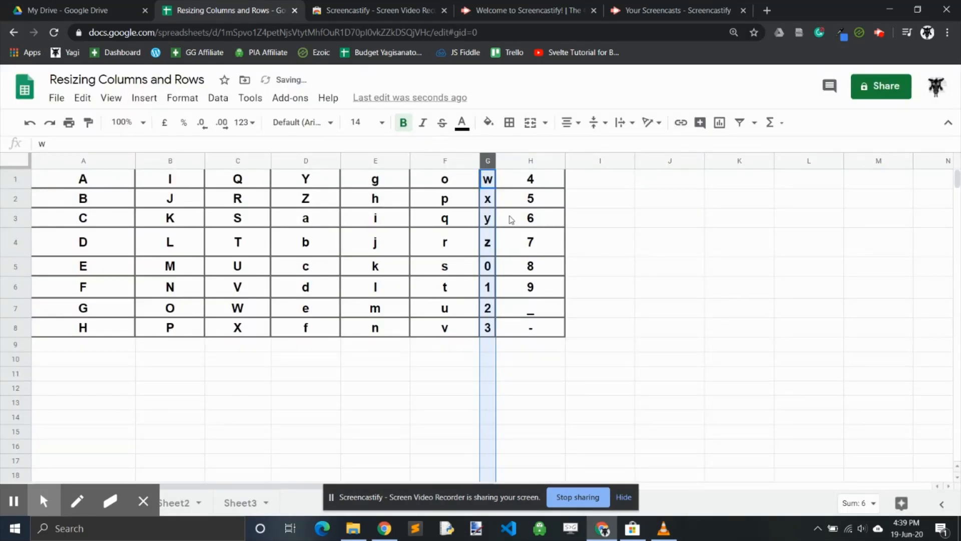
- Drag column E's border inward to single-character width and clear the selection
{"action": "left_click", "coordinate": [374, 161]}
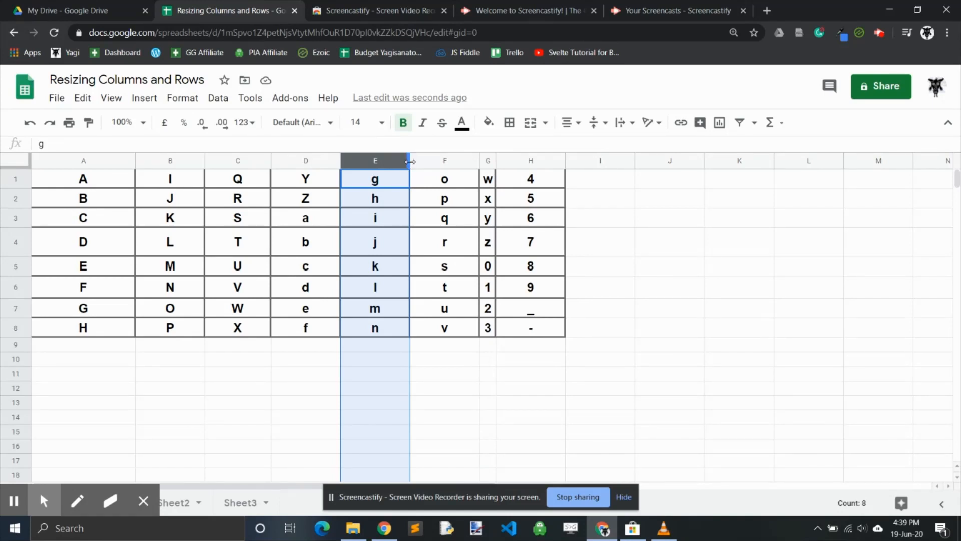
{"action": "left_click_drag", "start_coordinate": [410, 161], "coordinate": [348, 160]}
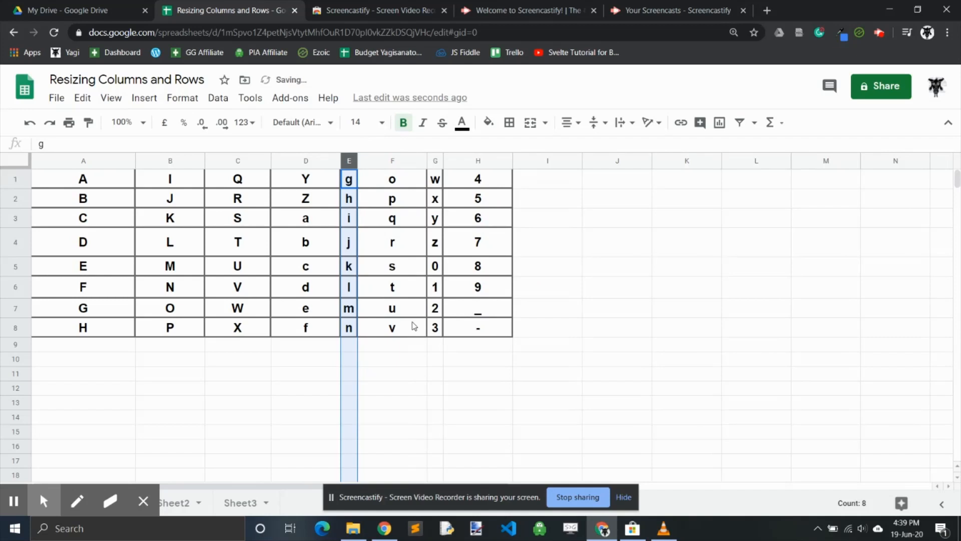
{"action": "left_click", "coordinate": [435, 359]}
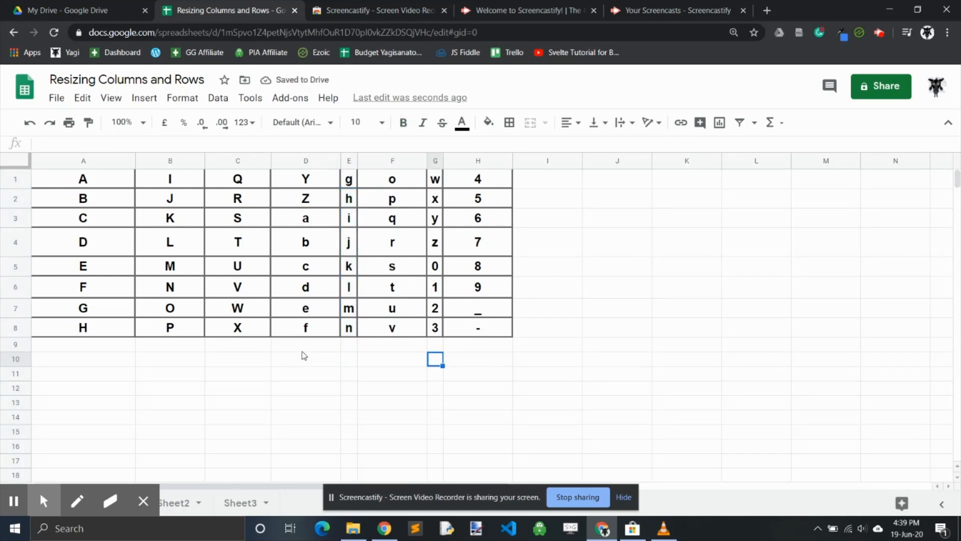
- Select columns A through C and drag them to one equal, larger width
{"action": "left_click", "coordinate": [238, 359]}
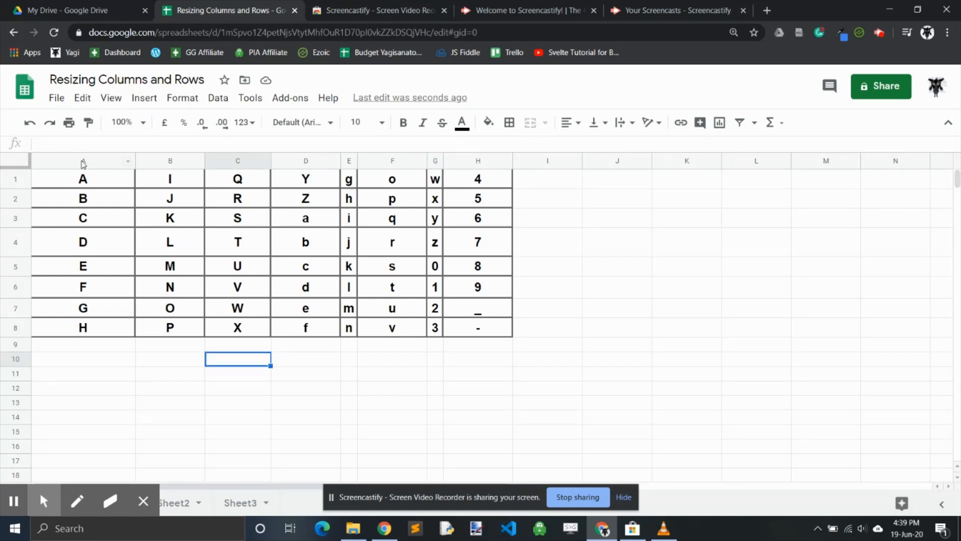
{"action": "mouse_move", "coordinate": [103, 137]}
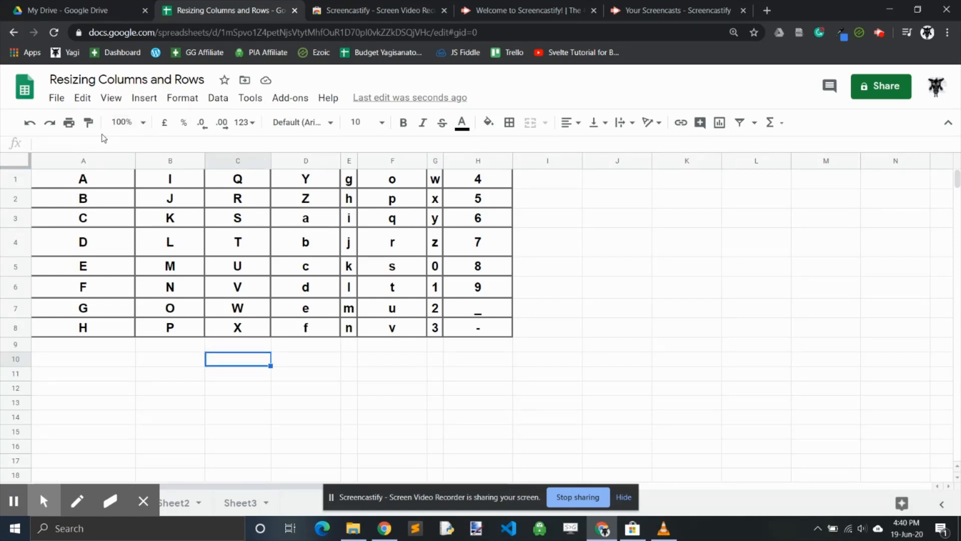
{"action": "left_click", "coordinate": [83, 160]}
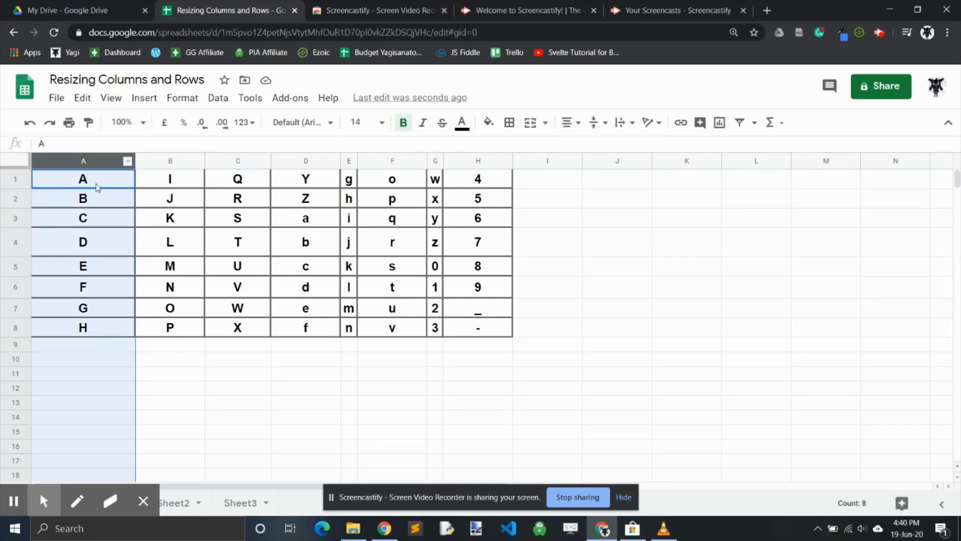
{"action": "mouse_move", "coordinate": [239, 198]}
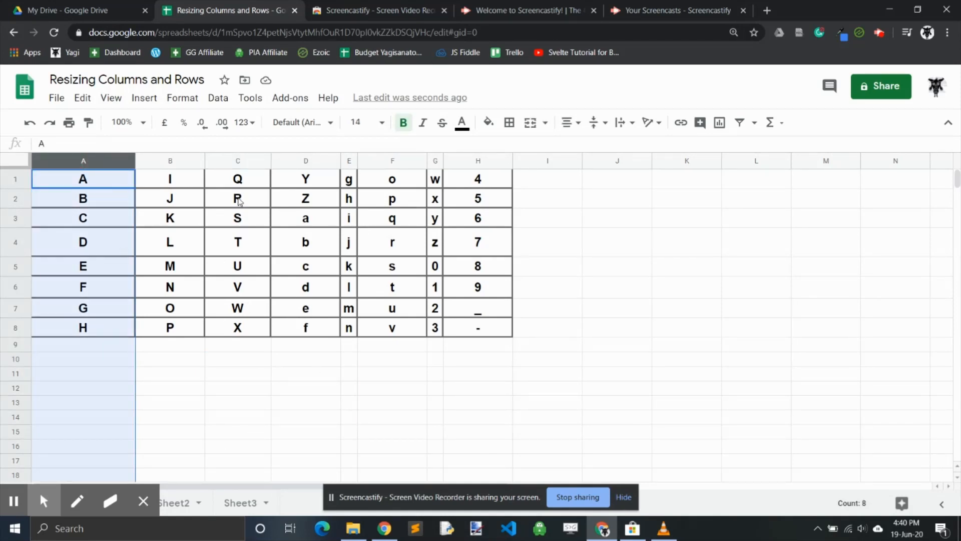
{"action": "left_click", "coordinate": [238, 160]}
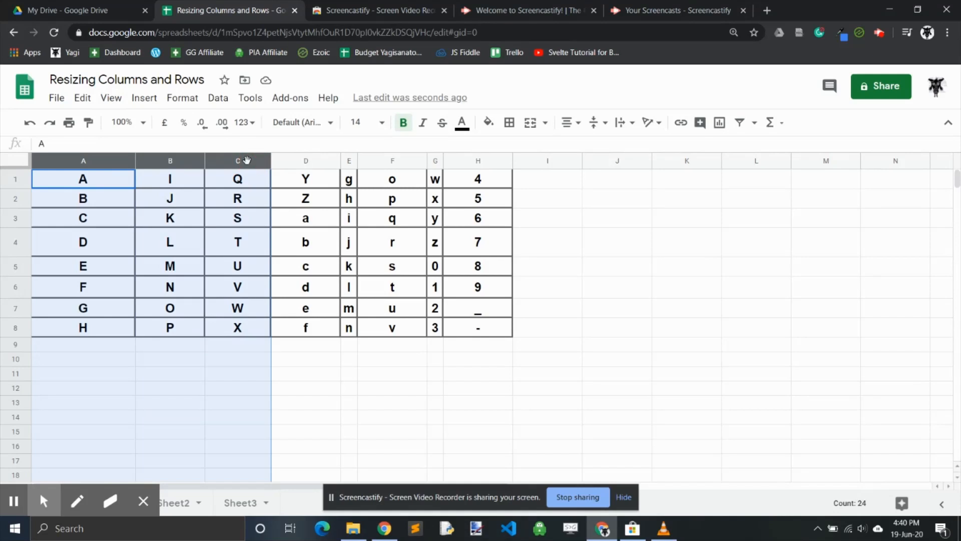
{"action": "mouse_move", "coordinate": [238, 160]}
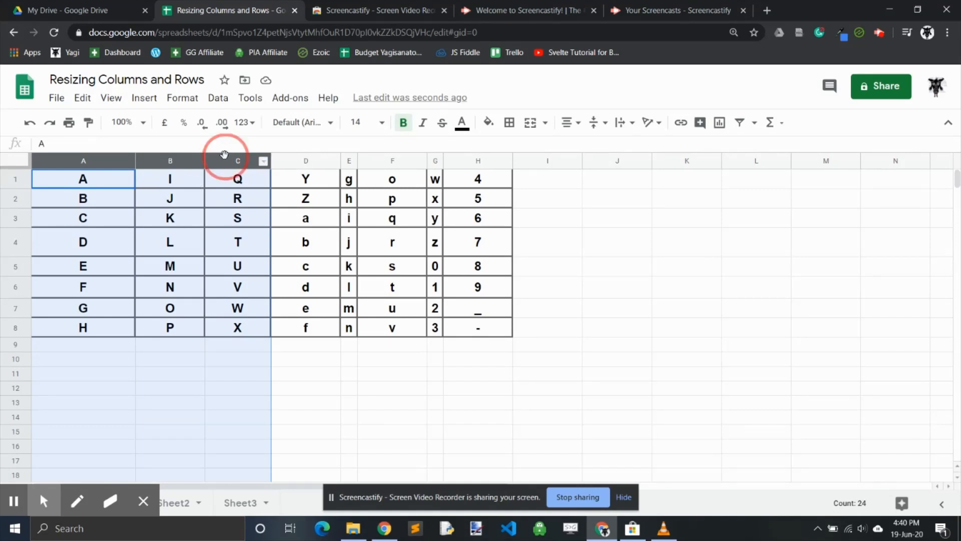
{"action": "right_click", "coordinate": [237, 160]}
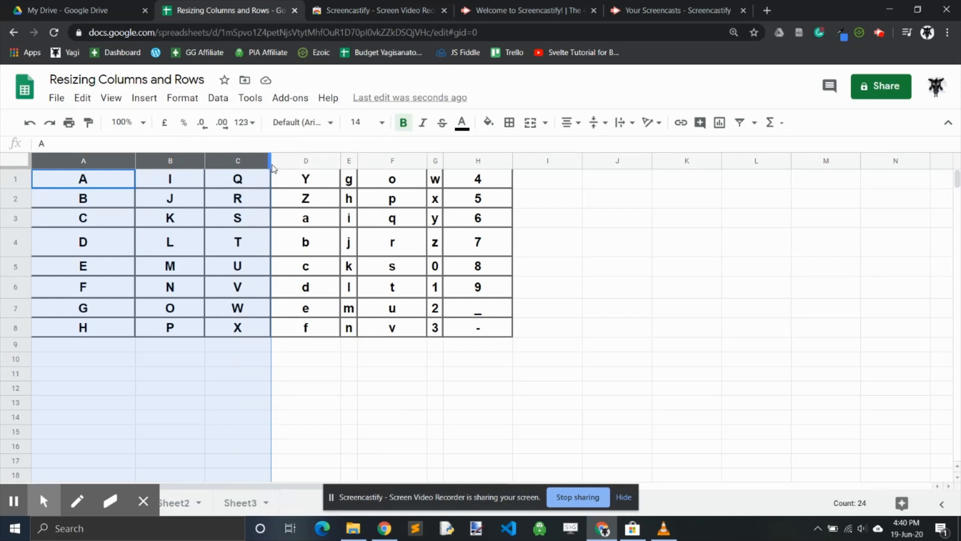
{"action": "mouse_move", "coordinate": [270, 160]}
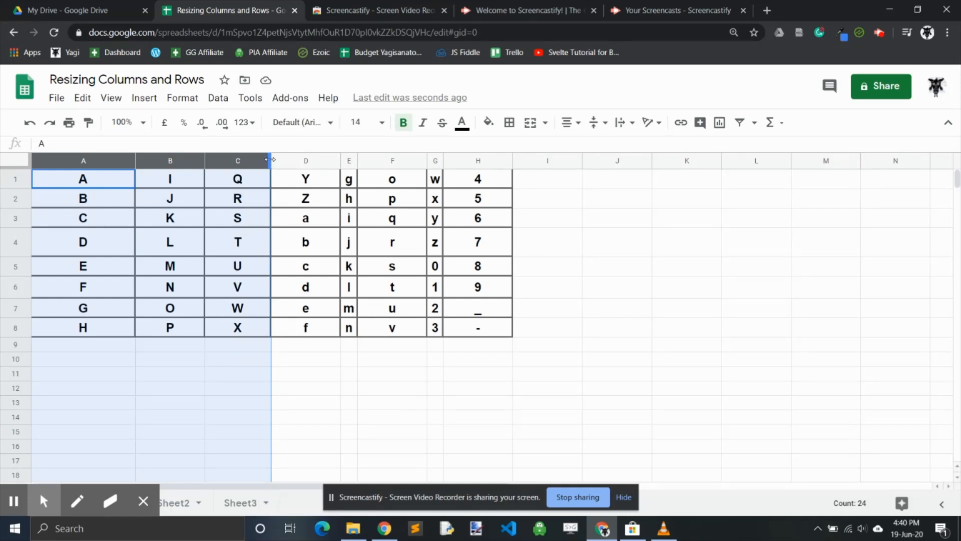
{"action": "left_click_drag", "start_coordinate": [271, 160], "coordinate": [354, 161]}
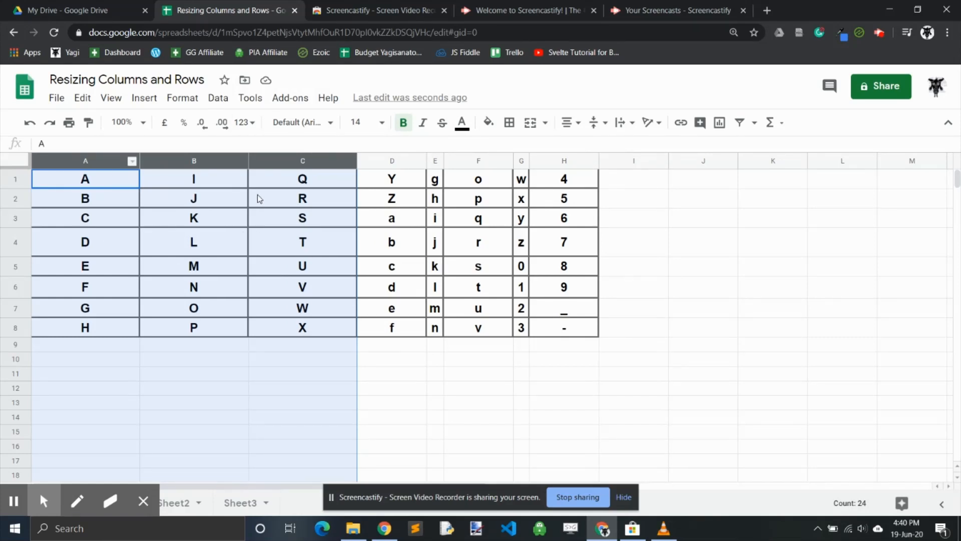
{"action": "left_click", "coordinate": [301, 265]}
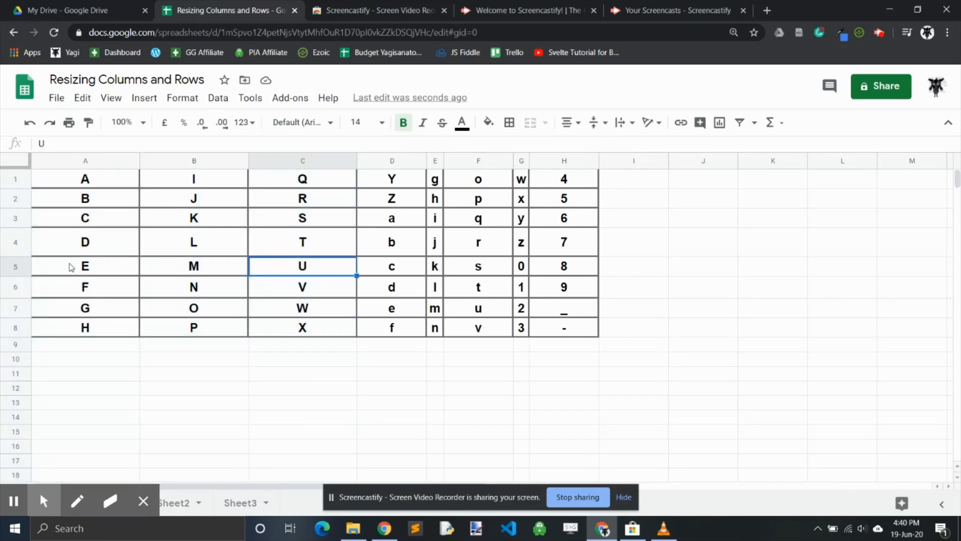
- Set rows 5 to 8 to 42 pixels tall, matching row 4
{"action": "left_click", "coordinate": [15, 266]}
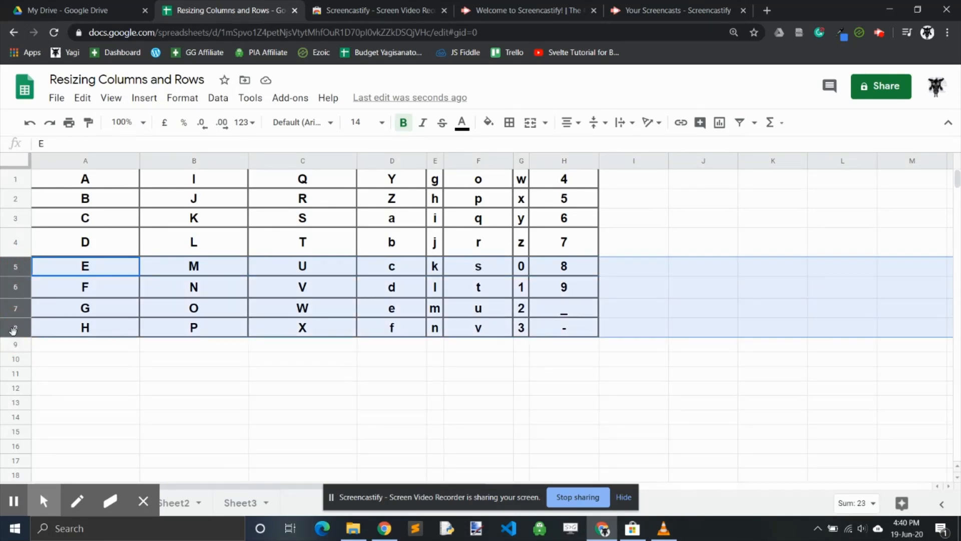
{"action": "right_click", "coordinate": [12, 330]}
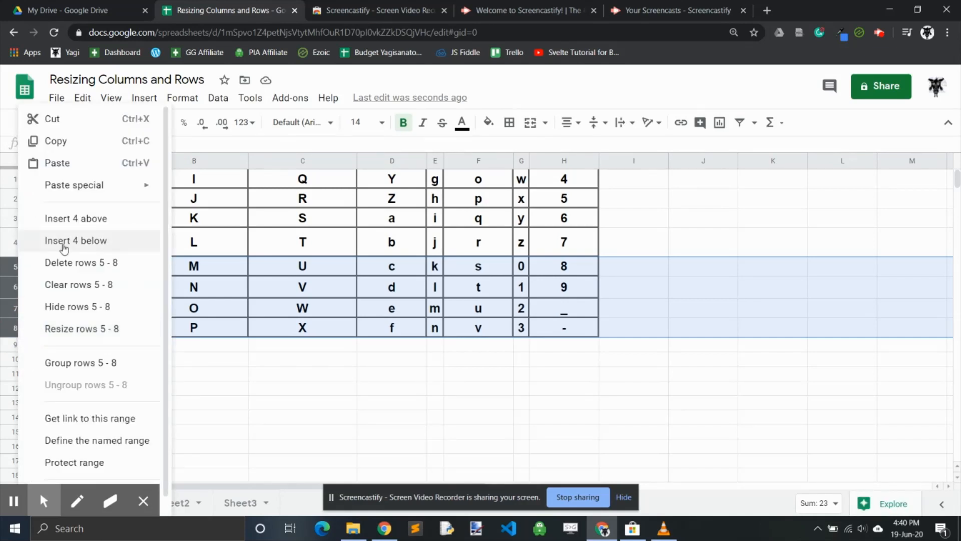
{"action": "mouse_move", "coordinate": [109, 336]}
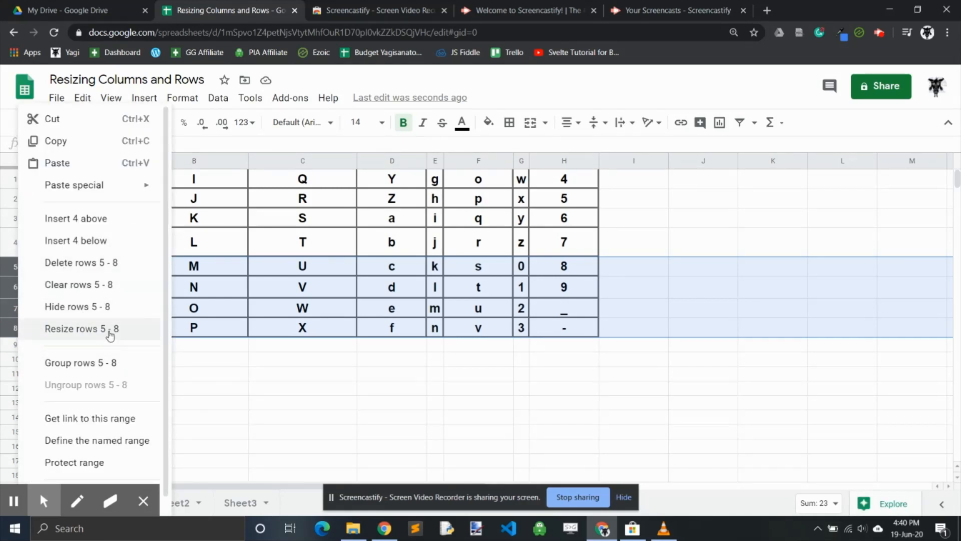
{"action": "left_click", "coordinate": [86, 328]}
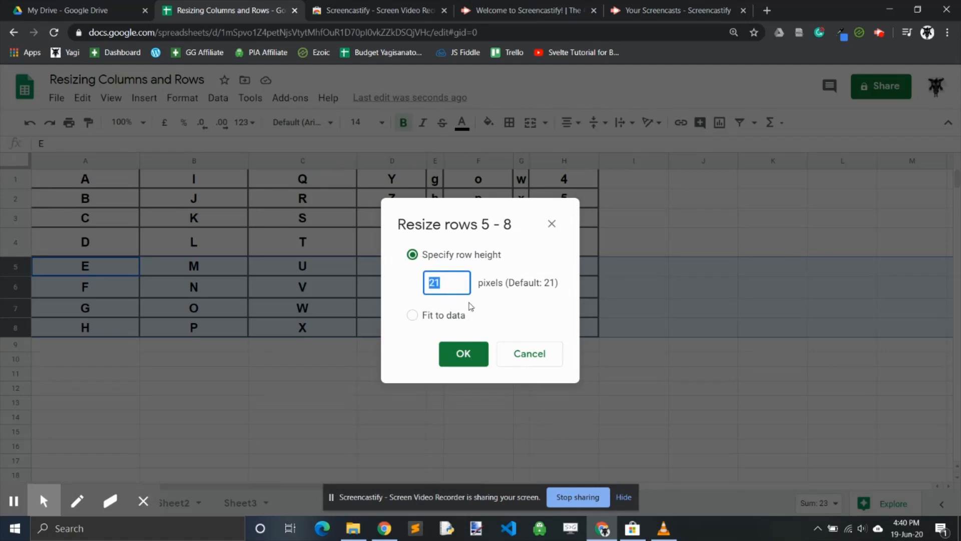
{"action": "type", "text": "42"}
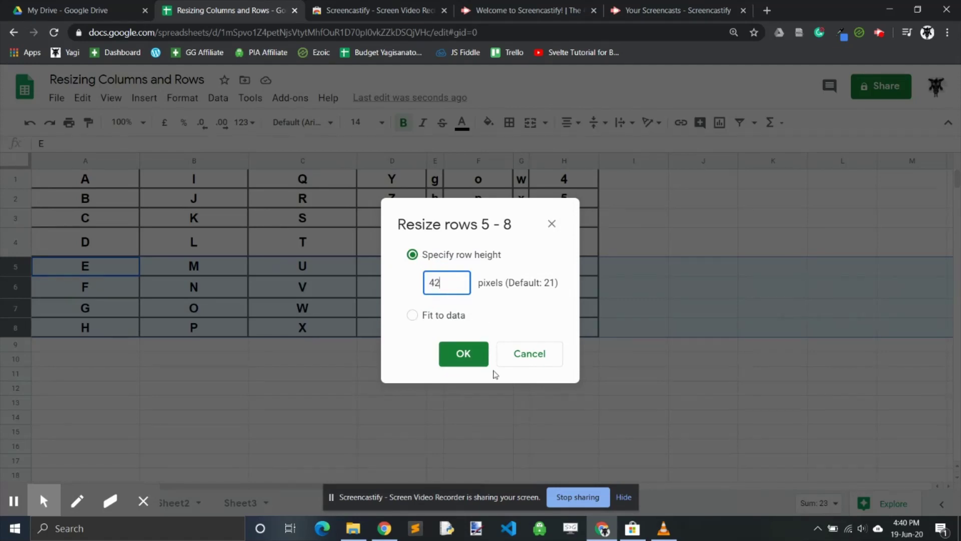
{"action": "left_click", "coordinate": [462, 353]}
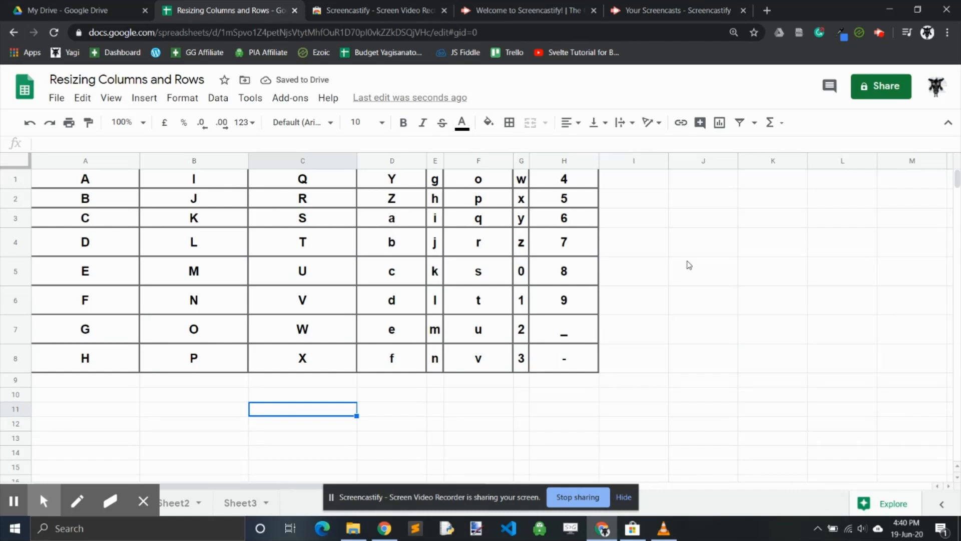
{"action": "left_click", "coordinate": [702, 271]}
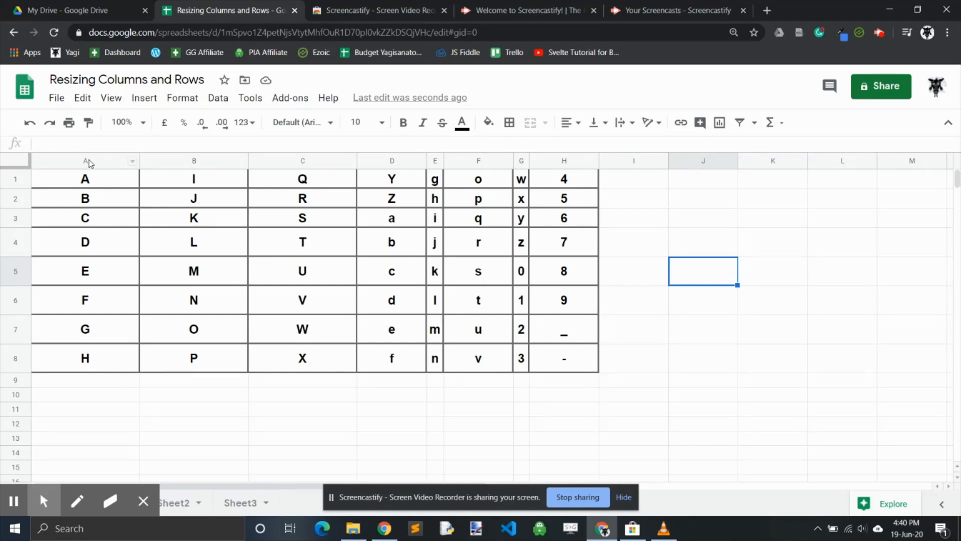
{"action": "mouse_move", "coordinate": [133, 234]}
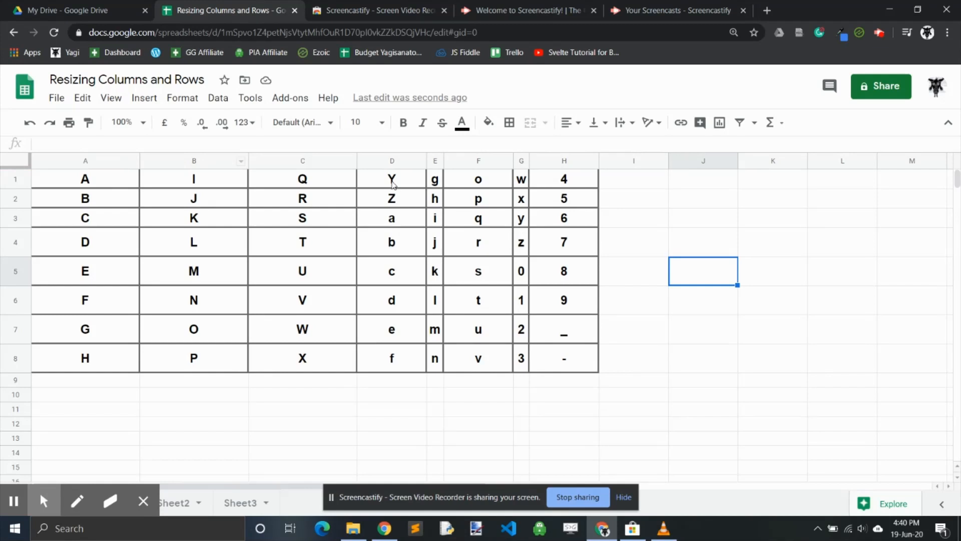
{"action": "mouse_move", "coordinate": [524, 168]}
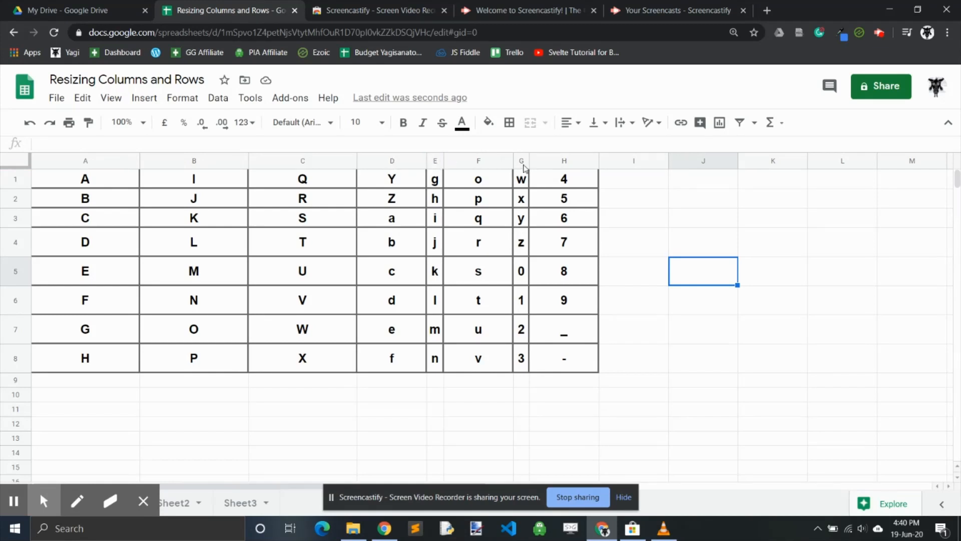
- Select columns B, D and G together and drag them to one identical narrow width
{"action": "left_click", "coordinate": [193, 160]}
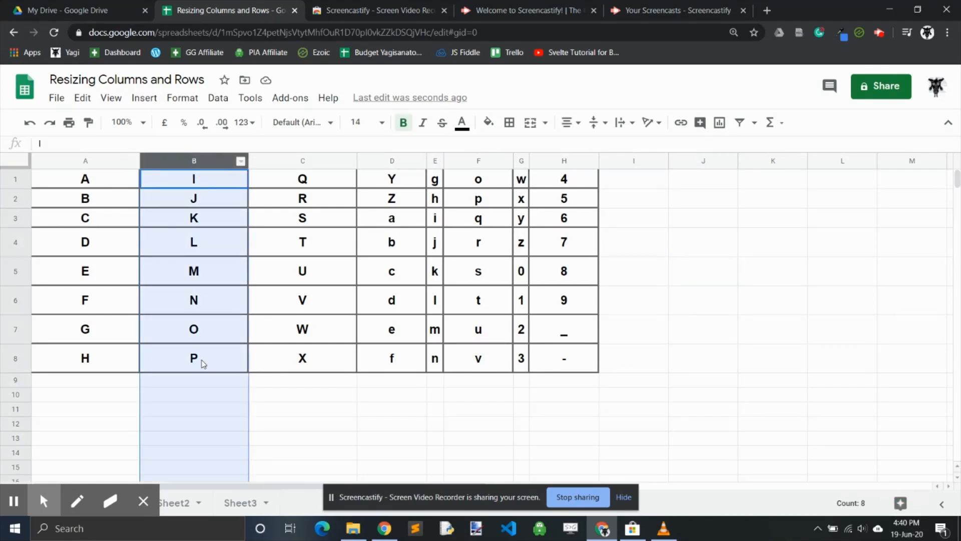
{"action": "mouse_move", "coordinate": [391, 164]}
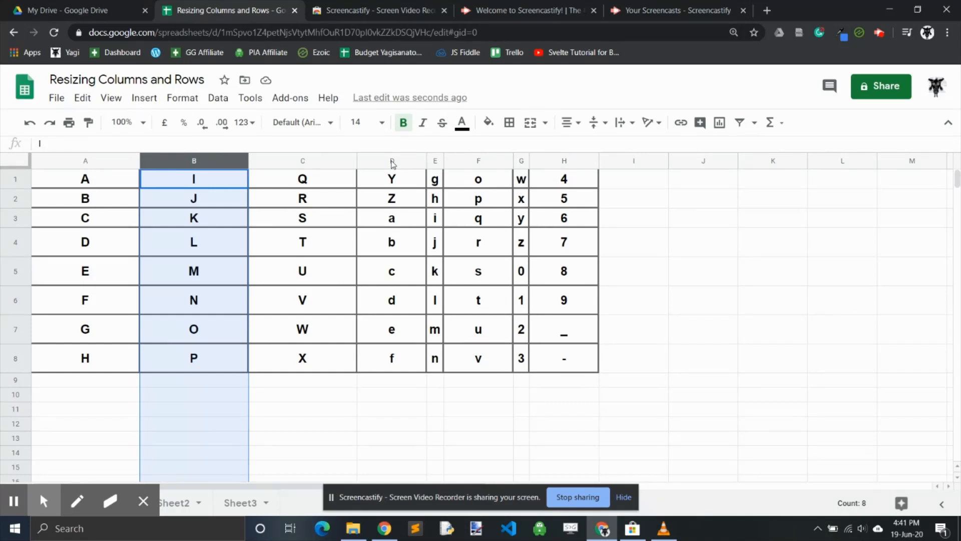
{"action": "left_click", "coordinate": [391, 160]}
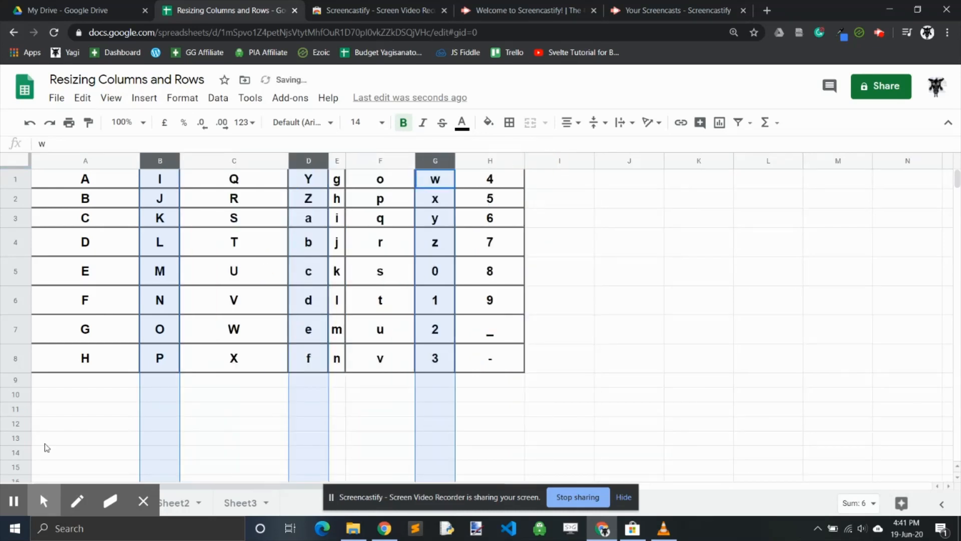
{"action": "mouse_move", "coordinate": [337, 222]}
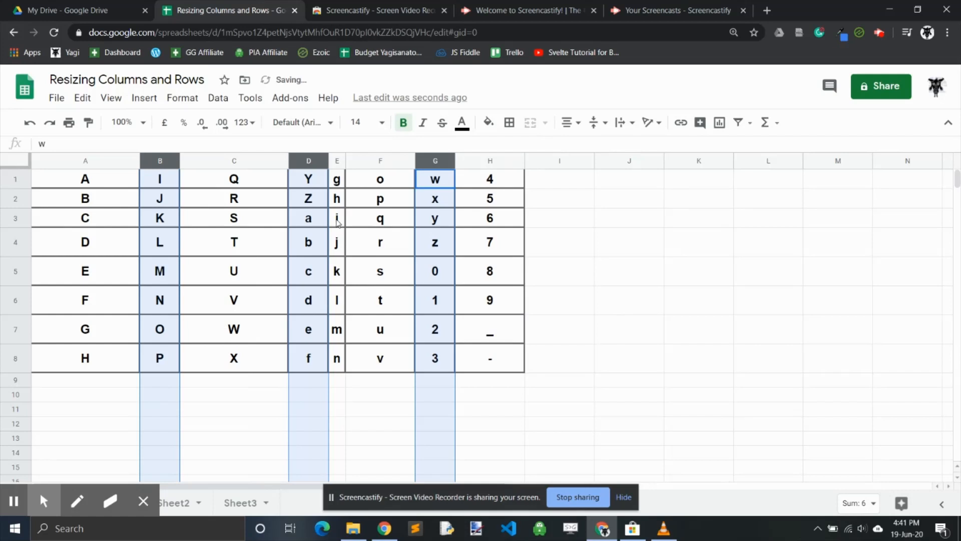
{"action": "left_click", "coordinate": [489, 270]}
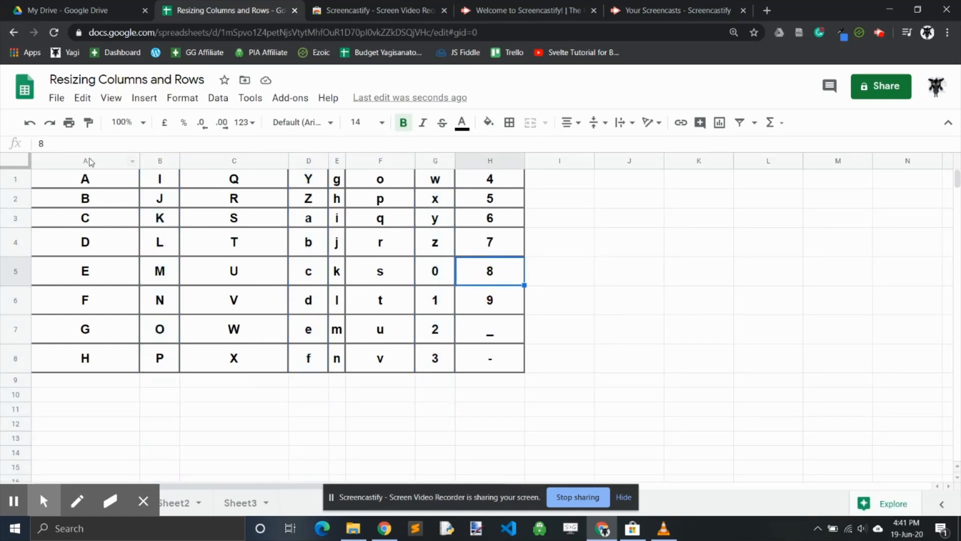
{"action": "mouse_move", "coordinate": [103, 164]}
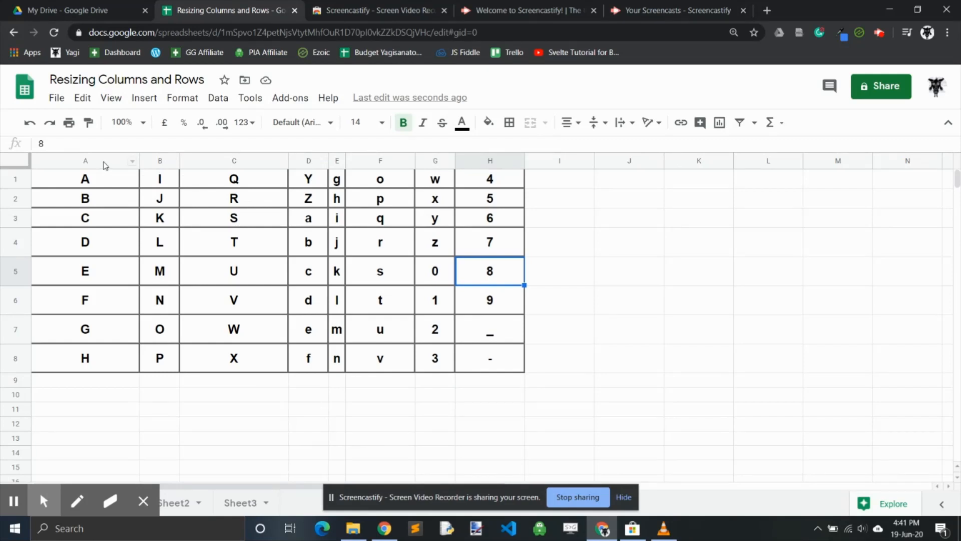
{"action": "mouse_move", "coordinate": [308, 160]}
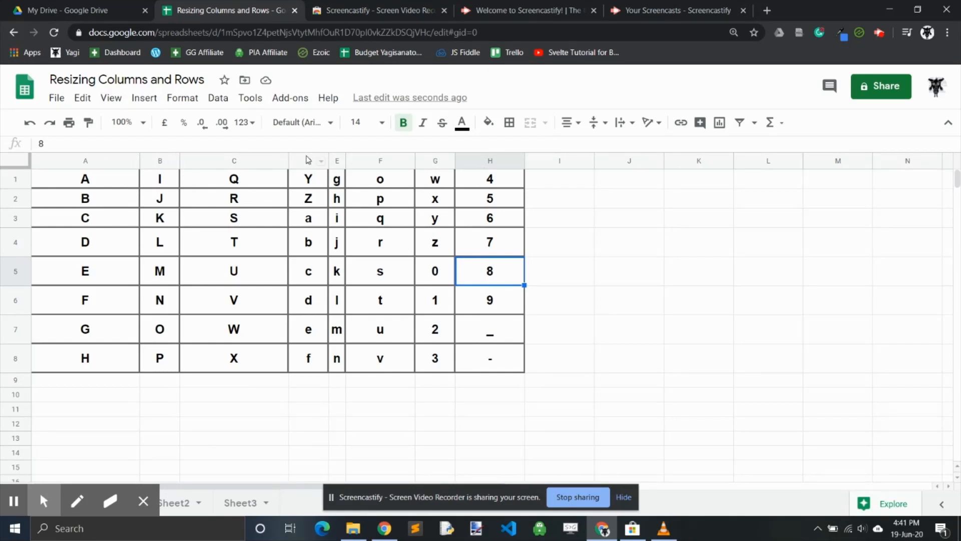
{"action": "mouse_move", "coordinate": [399, 167]}
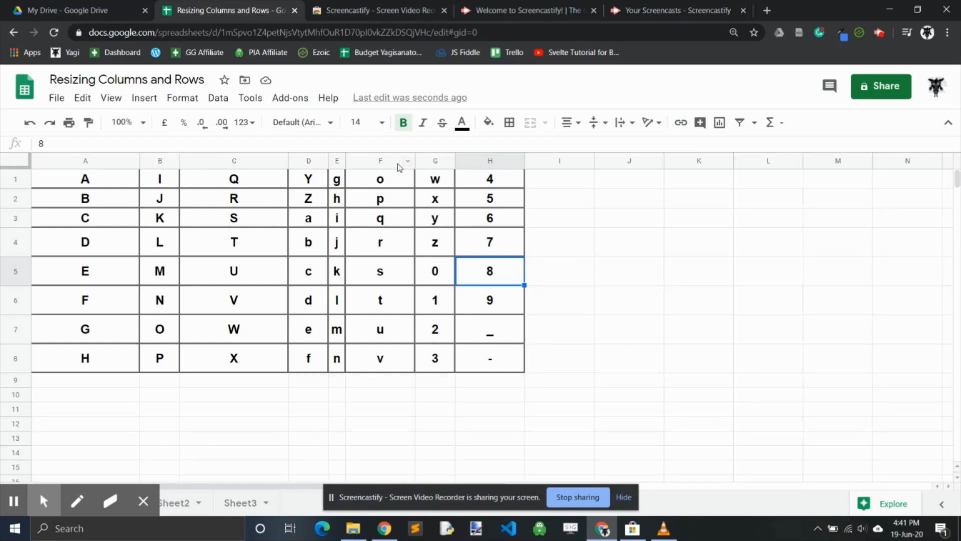
{"action": "mouse_move", "coordinate": [165, 164]}
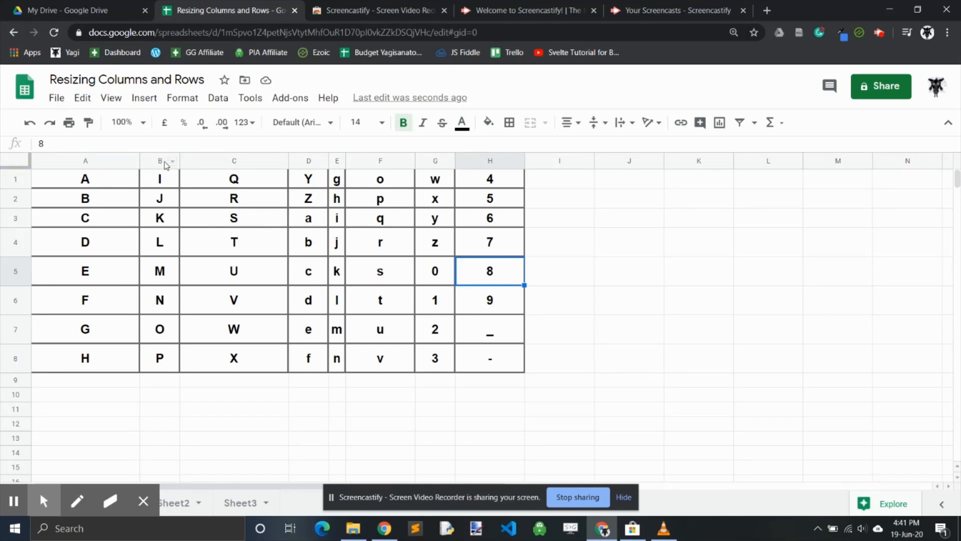
- Select columns B–D plus G and drag them to one equal, wider common width
{"action": "left_click", "coordinate": [159, 160]}
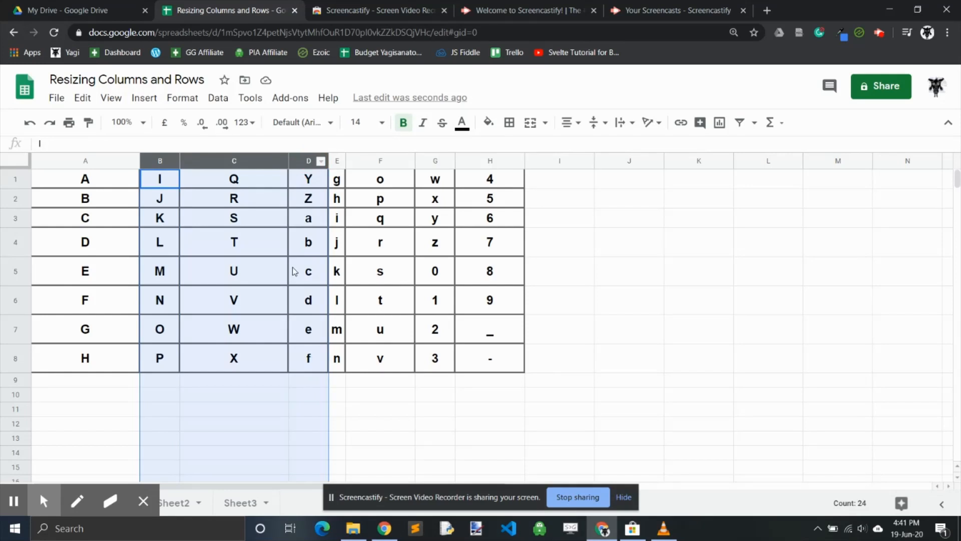
{"action": "mouse_move", "coordinate": [415, 237]}
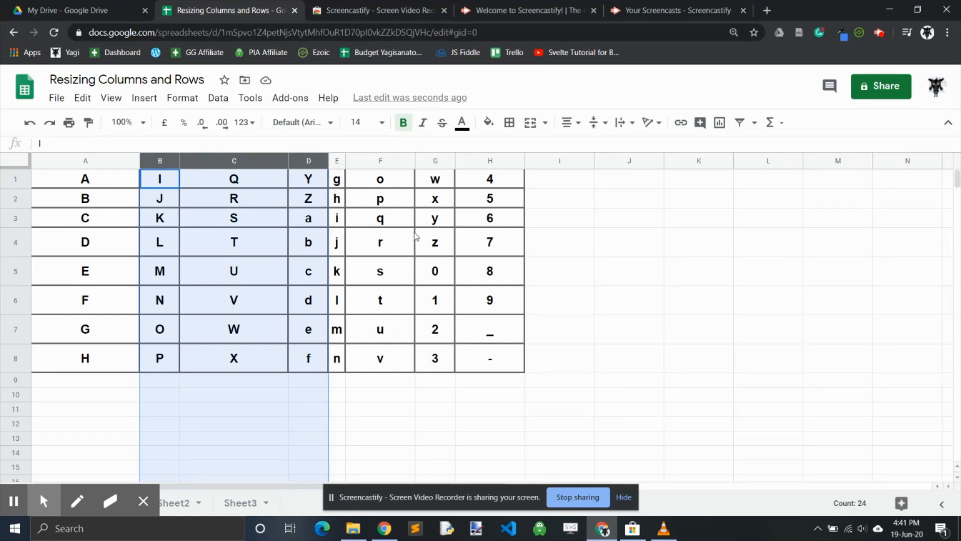
{"action": "mouse_move", "coordinate": [436, 162]}
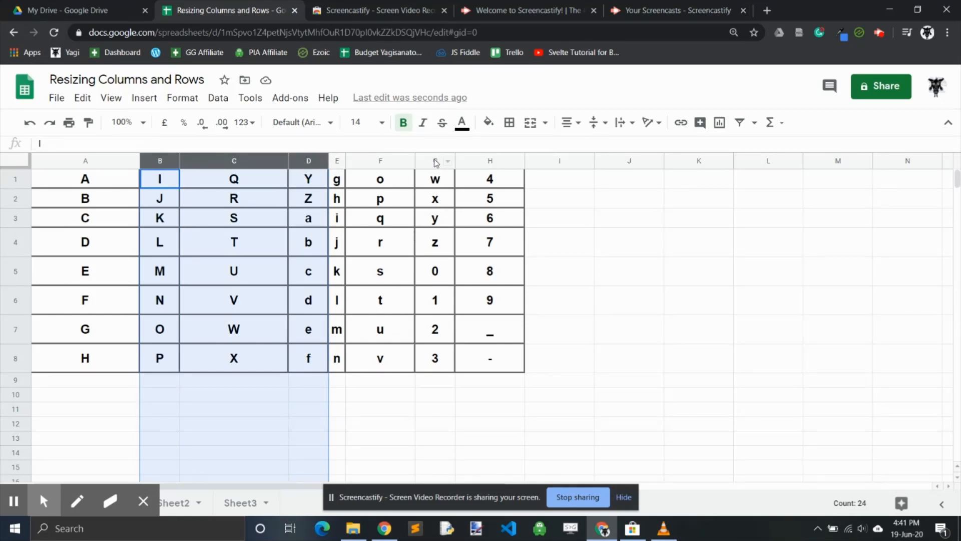
{"action": "left_click", "coordinate": [435, 160]}
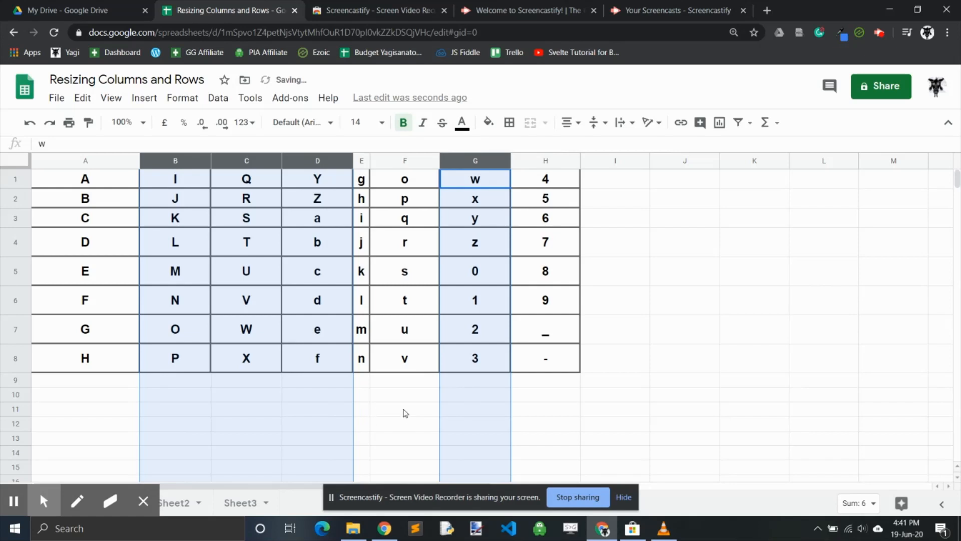
{"action": "left_click", "coordinate": [404, 393]}
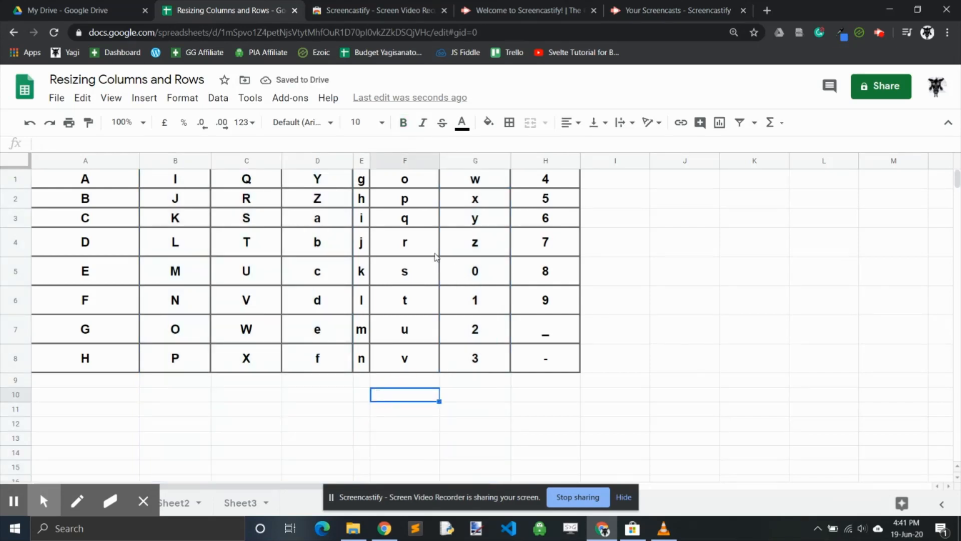
{"action": "mouse_move", "coordinate": [102, 162]}
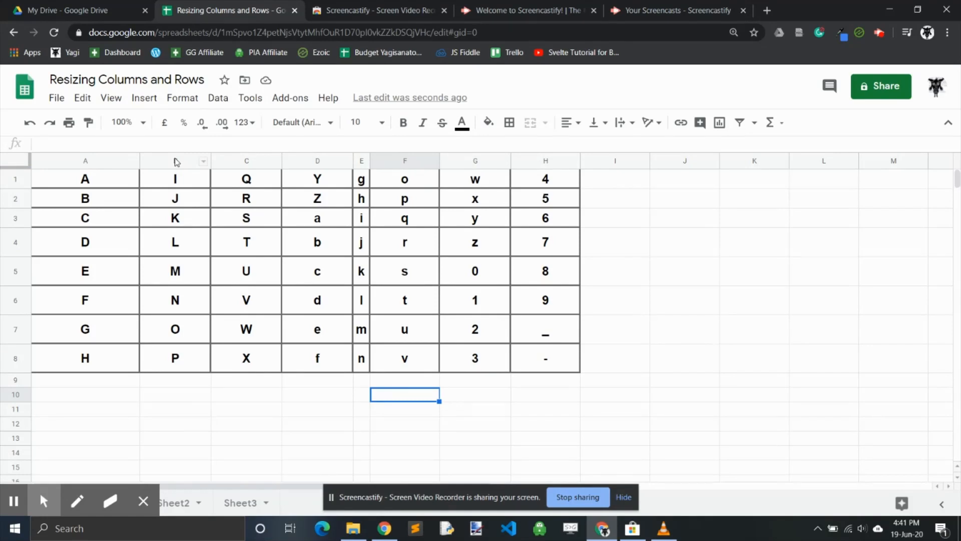
{"action": "left_click", "coordinate": [174, 160]}
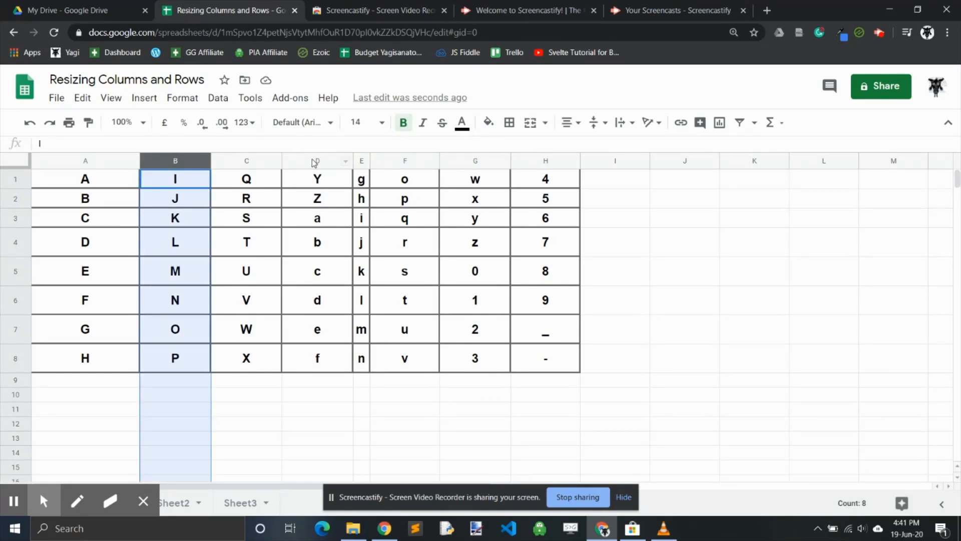
{"action": "left_click", "coordinate": [318, 160]}
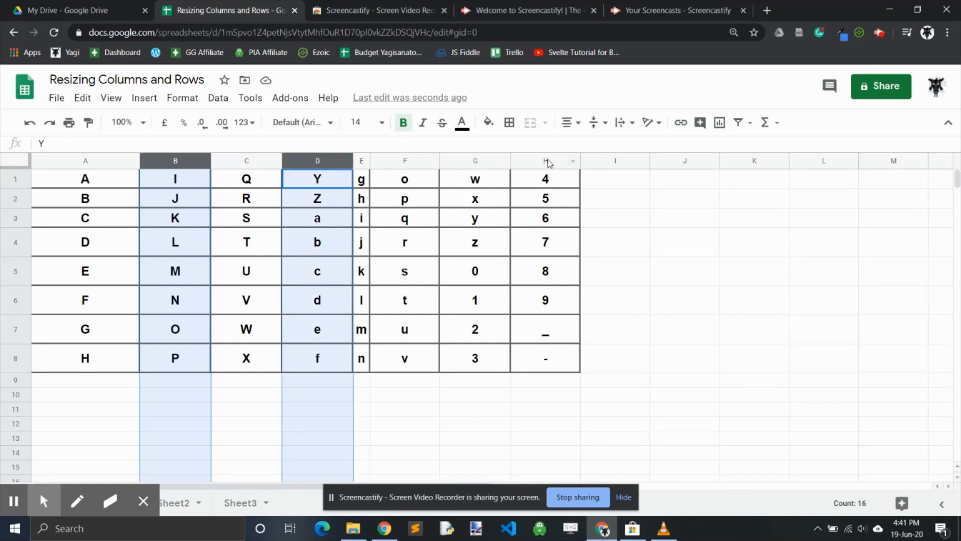
{"action": "mouse_move", "coordinate": [409, 165]}
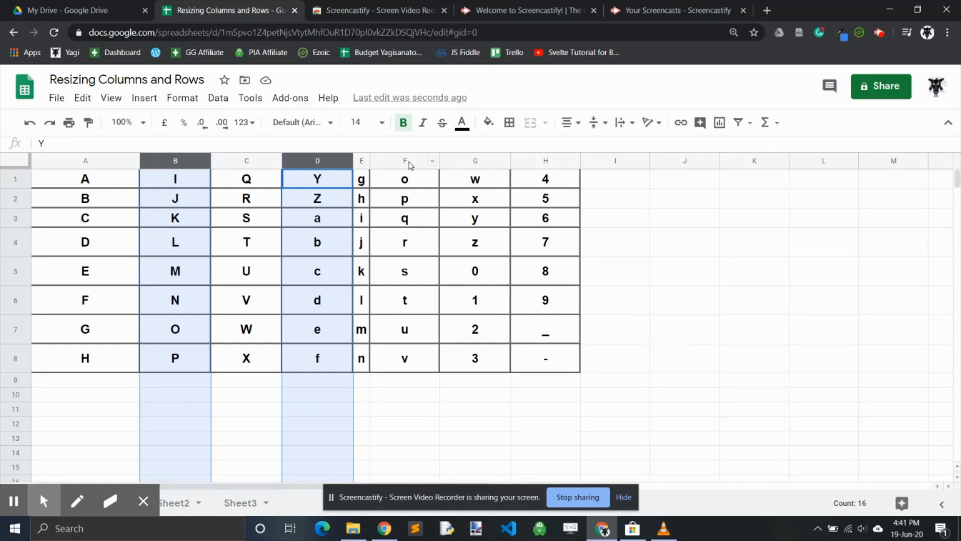
{"action": "left_click", "coordinate": [404, 160]}
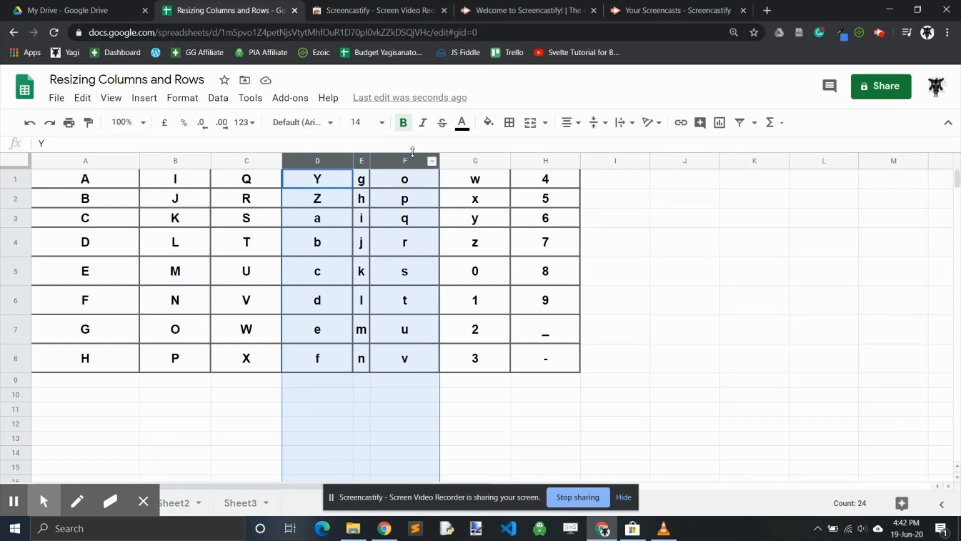
{"action": "mouse_move", "coordinate": [199, 239]}
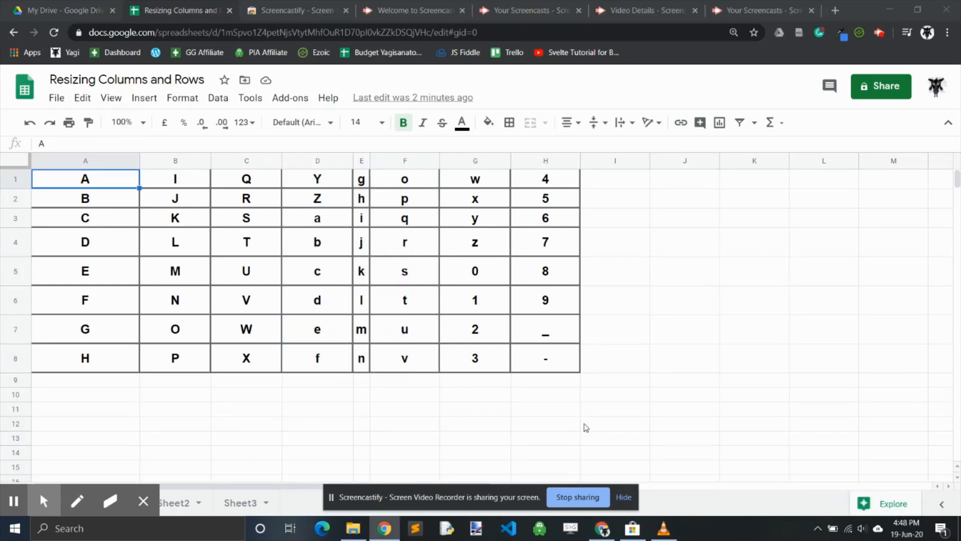
{"action": "mouse_move", "coordinate": [192, 444]}
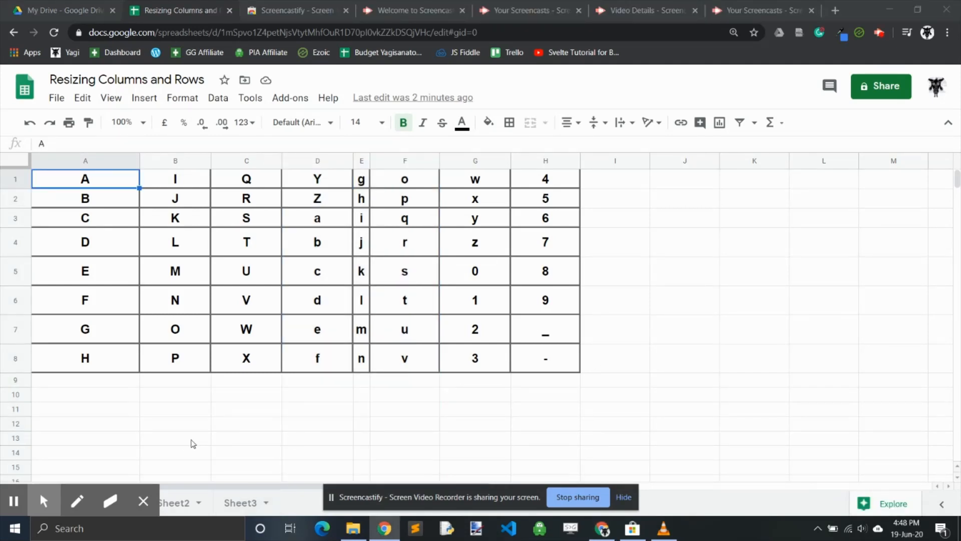
- On Sheet2, widen column D until the long song sentence fits on one line
{"action": "left_click", "coordinate": [175, 501]}
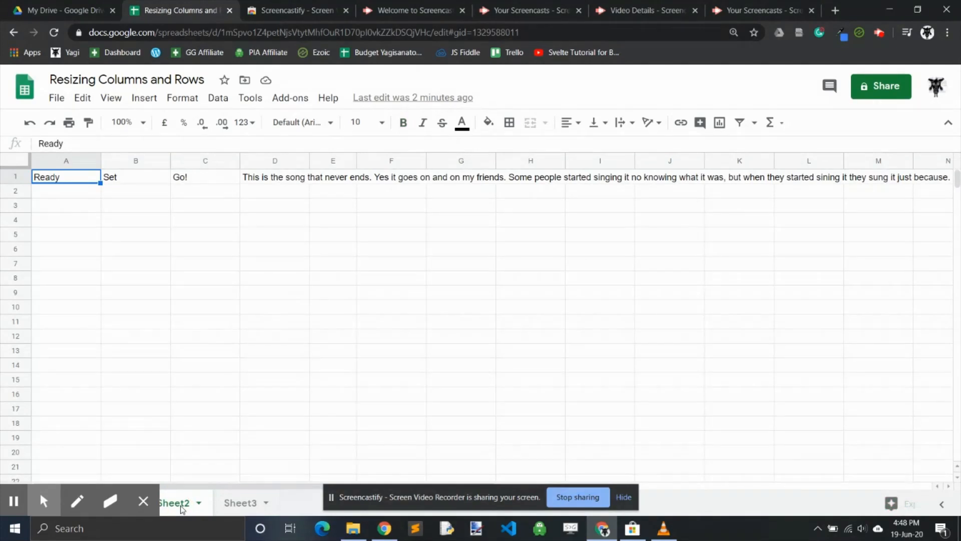
{"action": "mouse_move", "coordinate": [66, 178]}
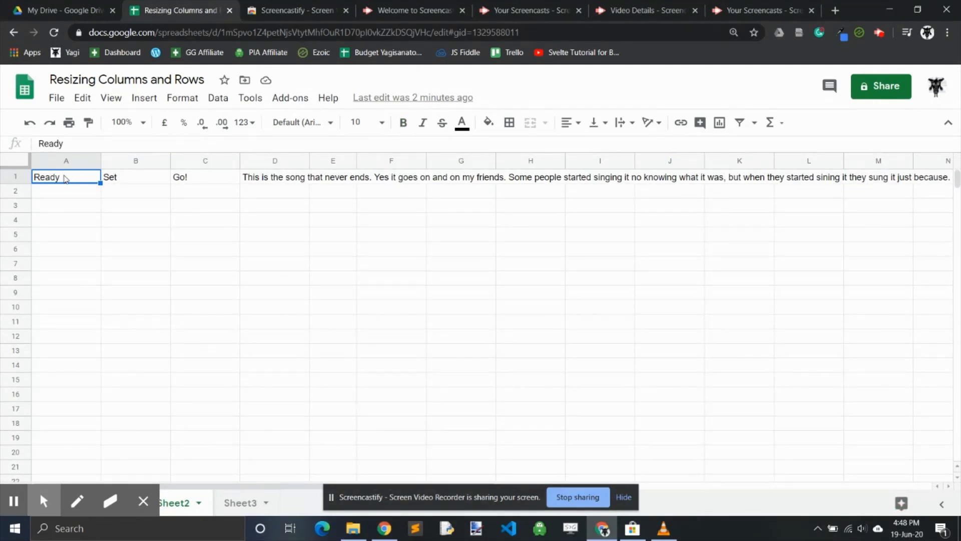
{"action": "mouse_move", "coordinate": [205, 175]}
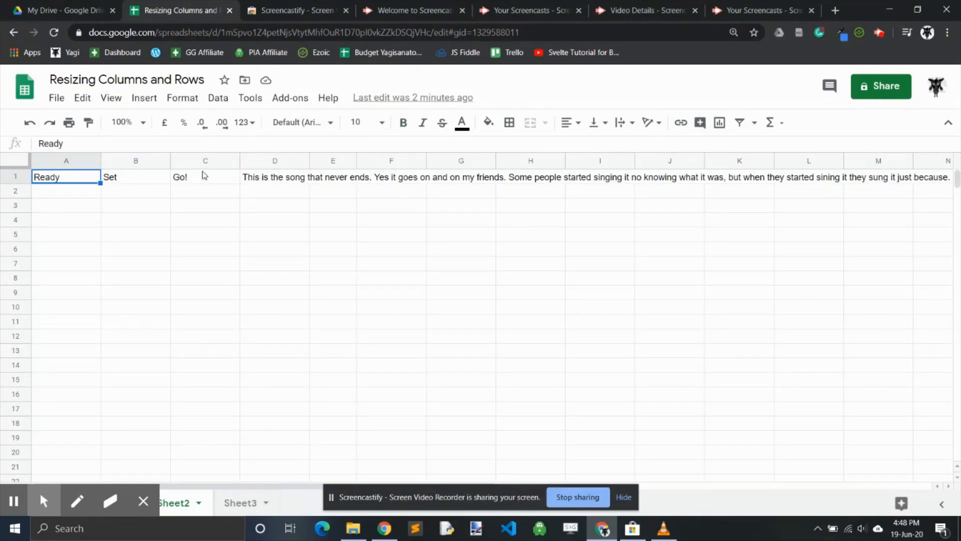
{"action": "mouse_move", "coordinate": [588, 189]}
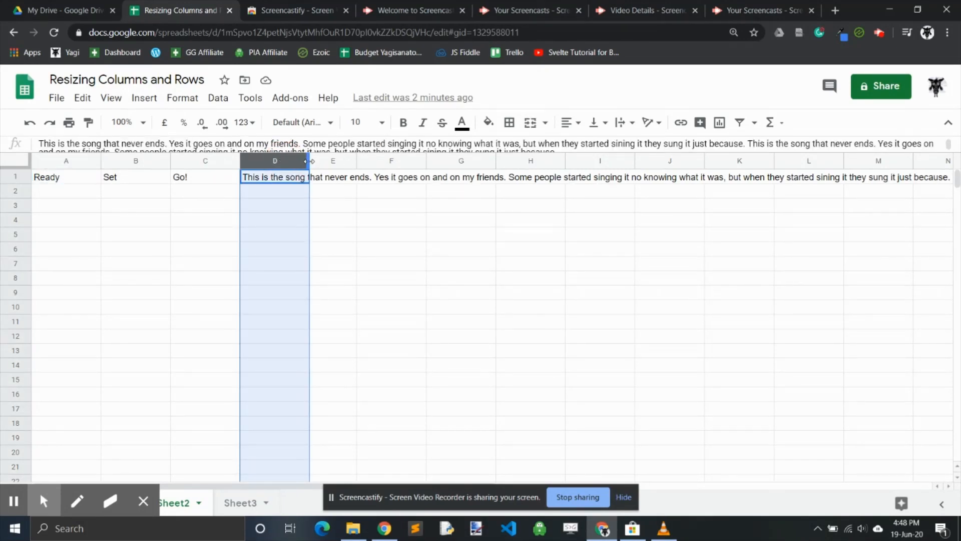
{"action": "mouse_move", "coordinate": [310, 165]}
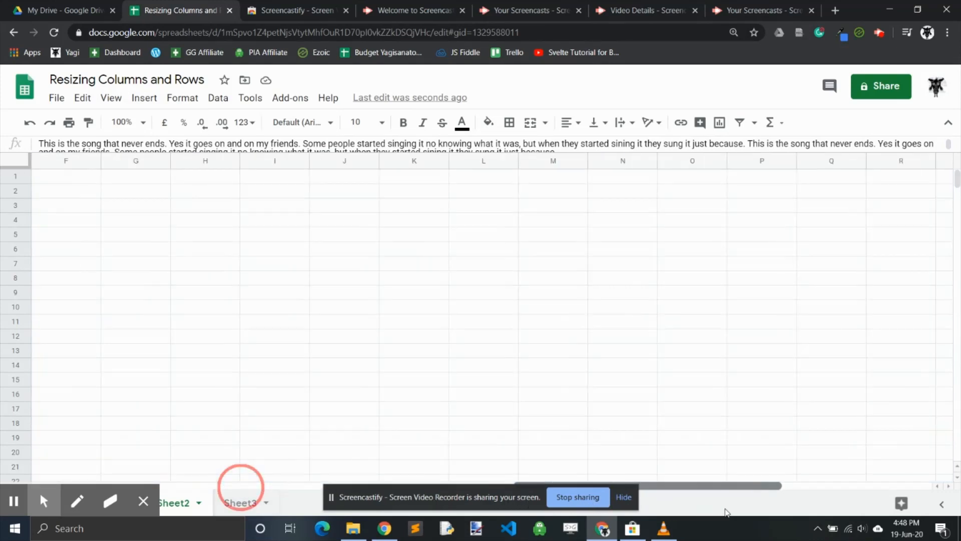
{"action": "scroll", "scroll_direction": "left", "scroll_amount": 3}
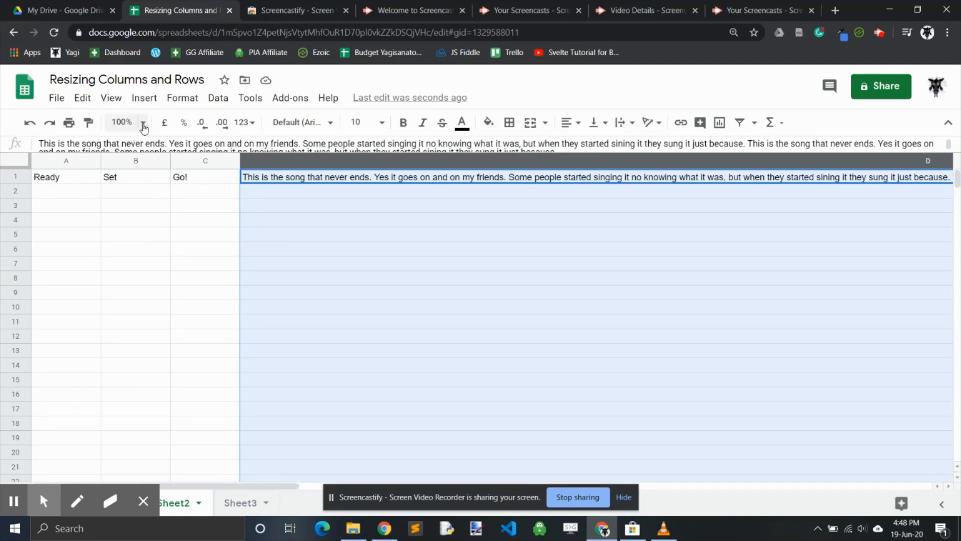
{"action": "mouse_move", "coordinate": [102, 135]}
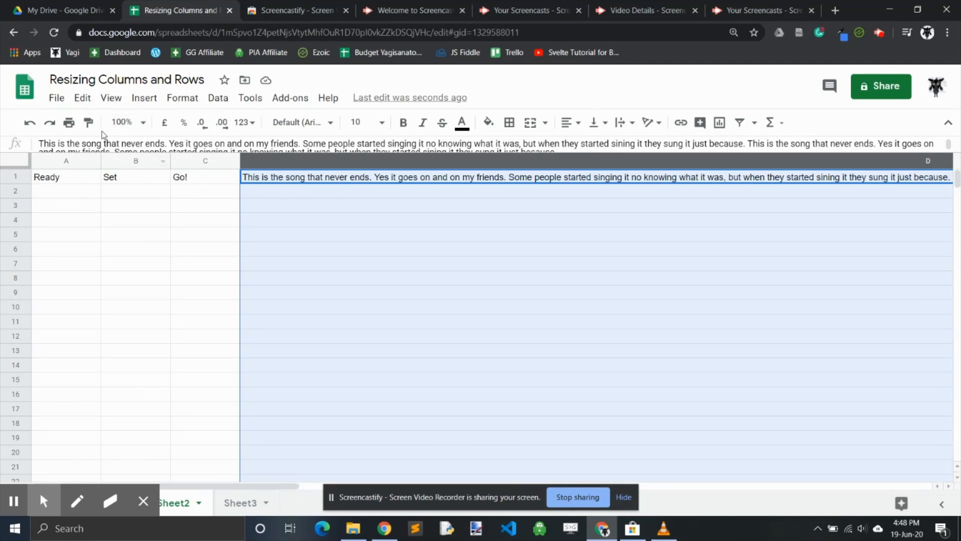
{"action": "left_click", "coordinate": [126, 123]}
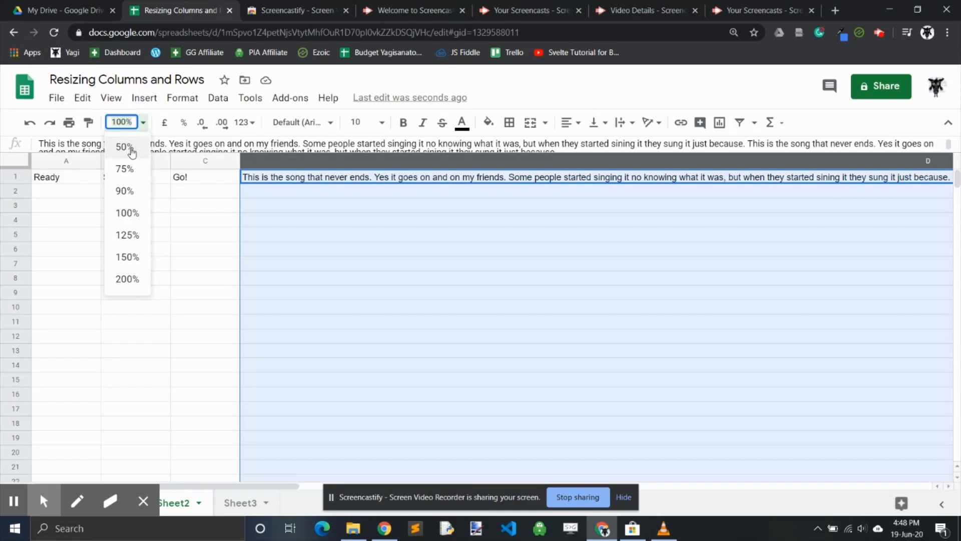
{"action": "left_click", "coordinate": [124, 146]}
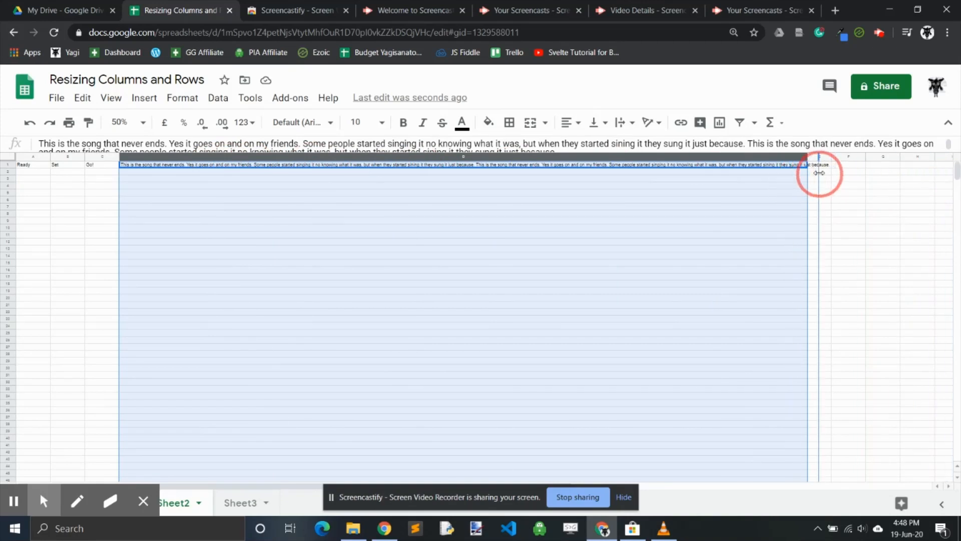
{"action": "left_click", "coordinate": [126, 123]}
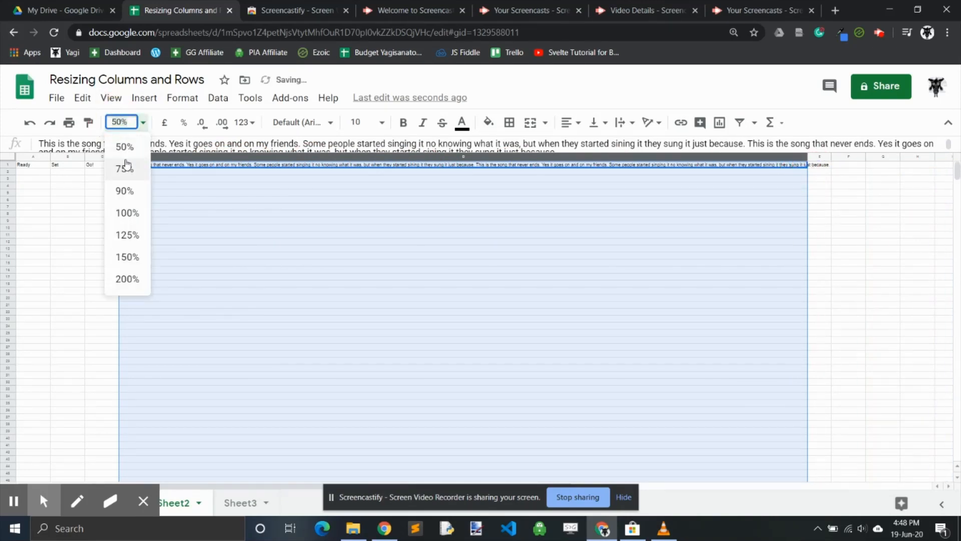
{"action": "left_click", "coordinate": [127, 212]}
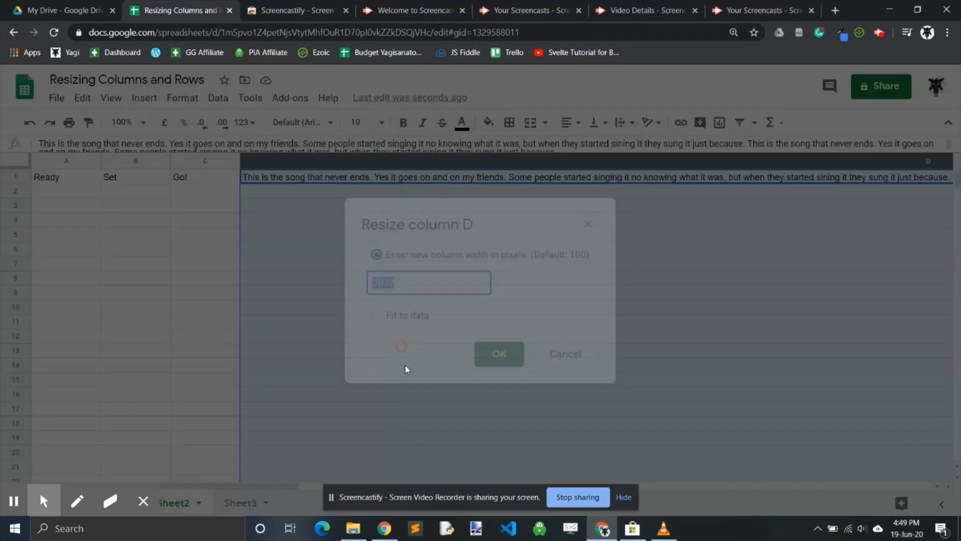
- Set column D to 12 pixels so the song sentence overflows the neighbouring columns
{"action": "type", "text": "1"}
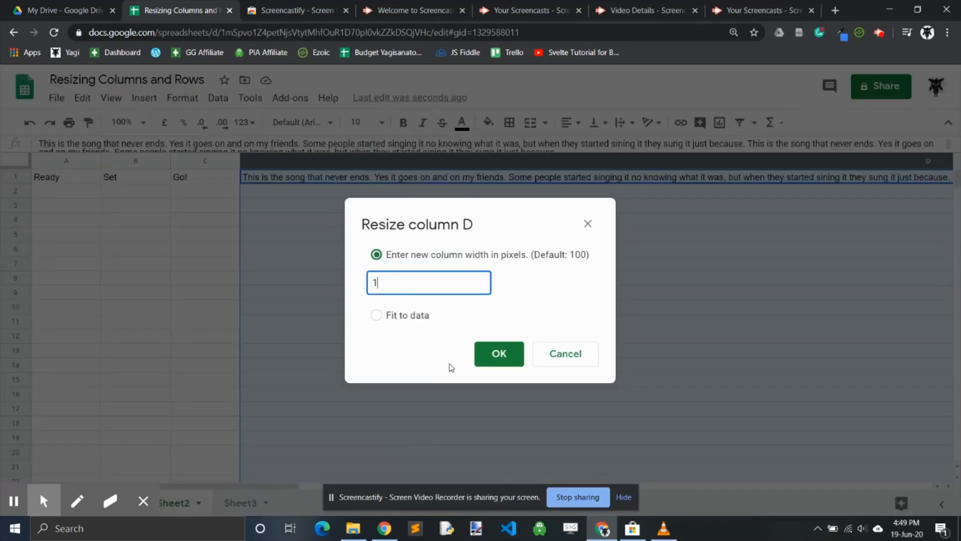
{"action": "type", "text": "2"}
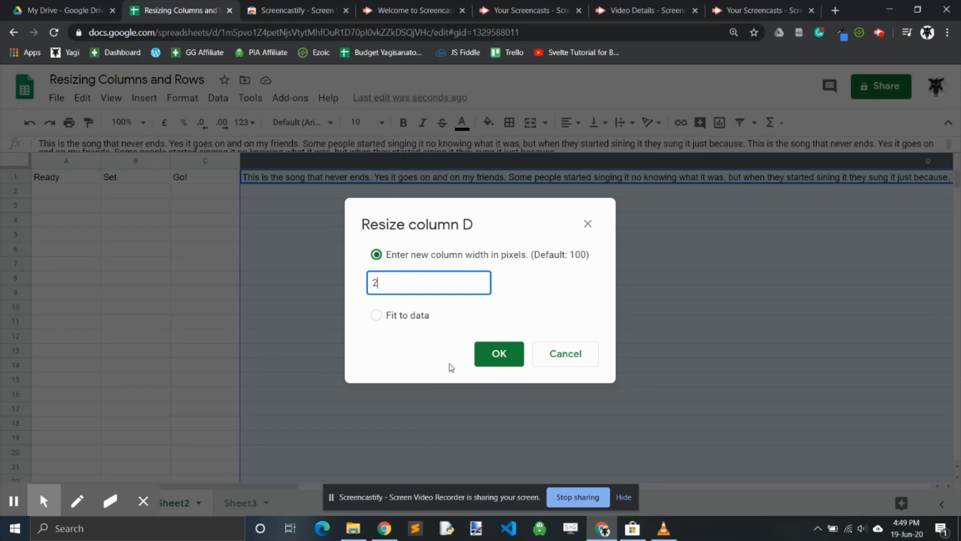
{"action": "left_click", "coordinate": [499, 354]}
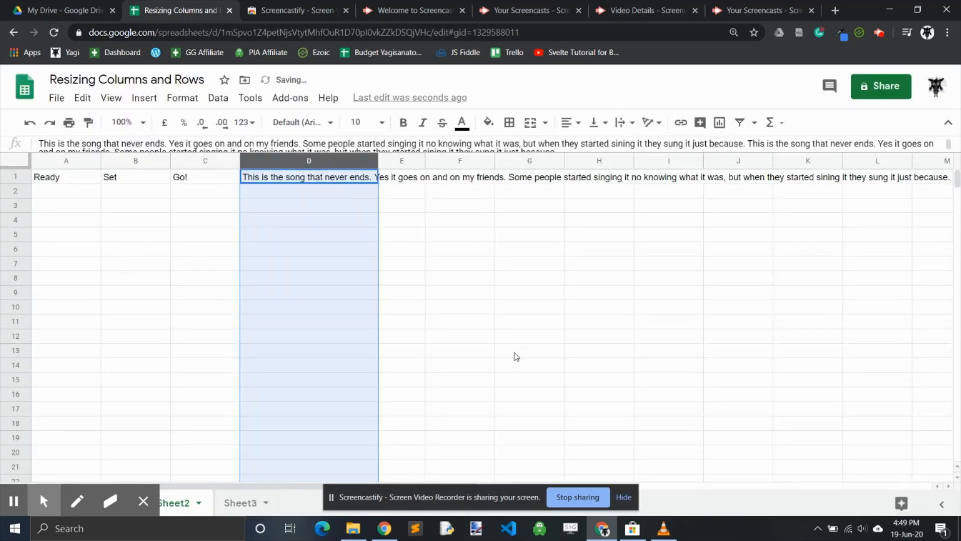
{"action": "left_click", "coordinate": [529, 263]}
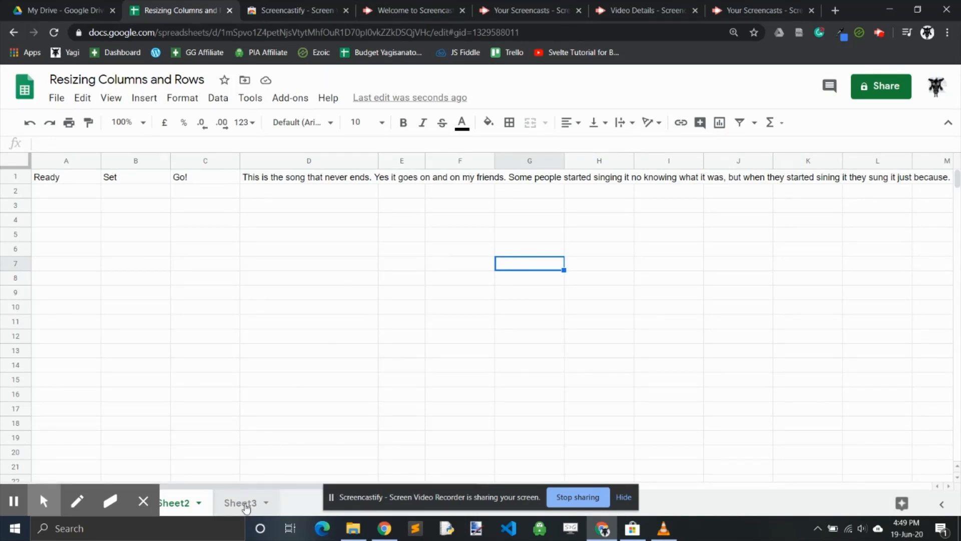
- Switch to Sheet3 and widen column A to fit the 'A list of things that are very important.' heading
{"action": "left_click", "coordinate": [239, 501]}
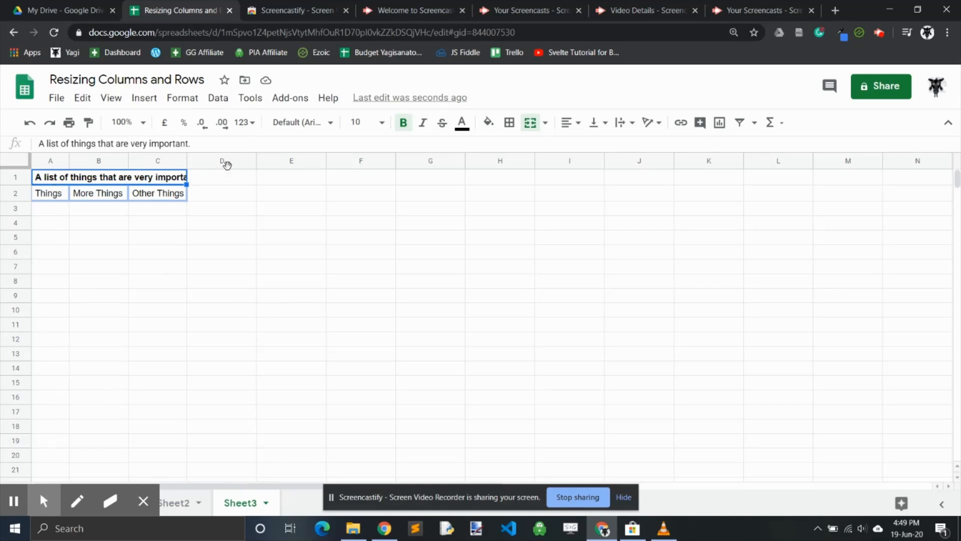
{"action": "mouse_move", "coordinate": [544, 130]}
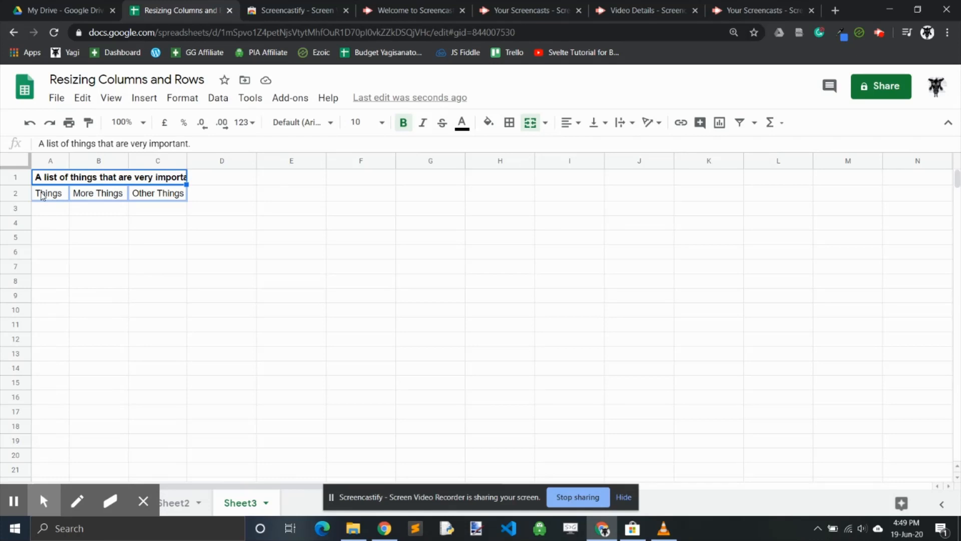
{"action": "mouse_move", "coordinate": [171, 202]}
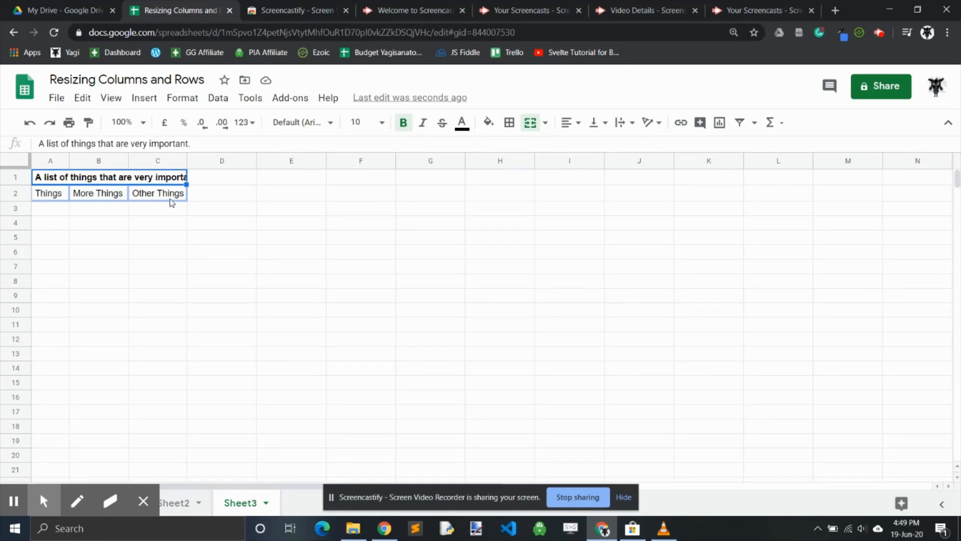
{"action": "mouse_move", "coordinate": [62, 177]}
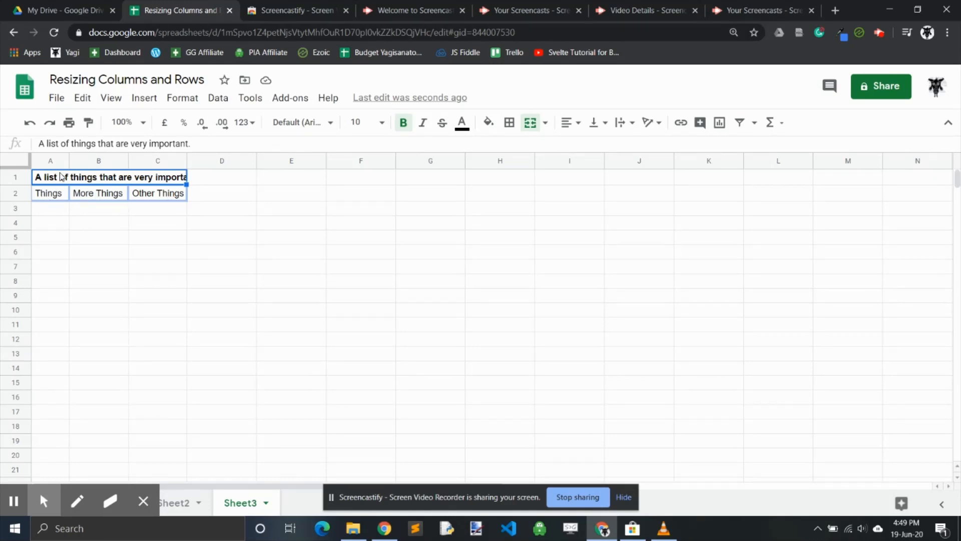
{"action": "mouse_move", "coordinate": [50, 176]}
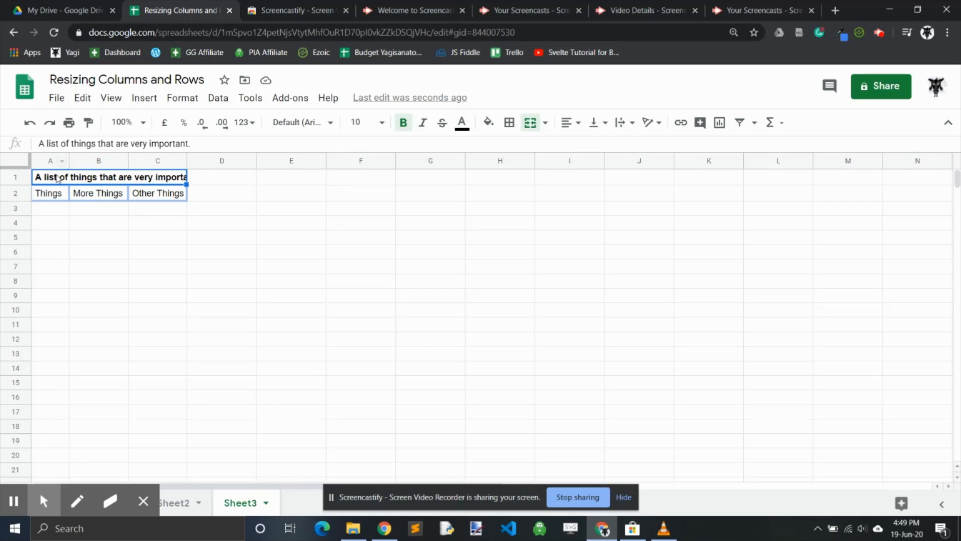
{"action": "mouse_move", "coordinate": [58, 194]}
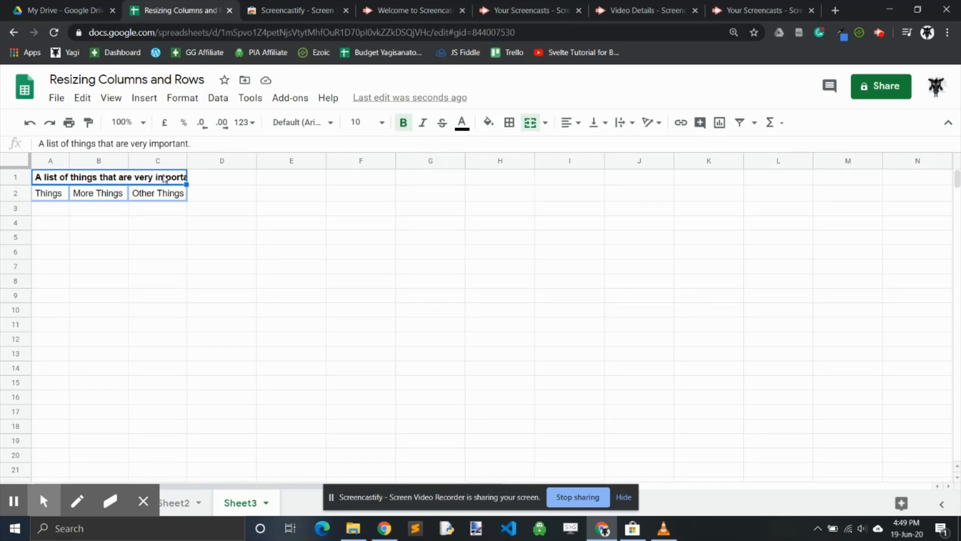
{"action": "mouse_move", "coordinate": [67, 160]}
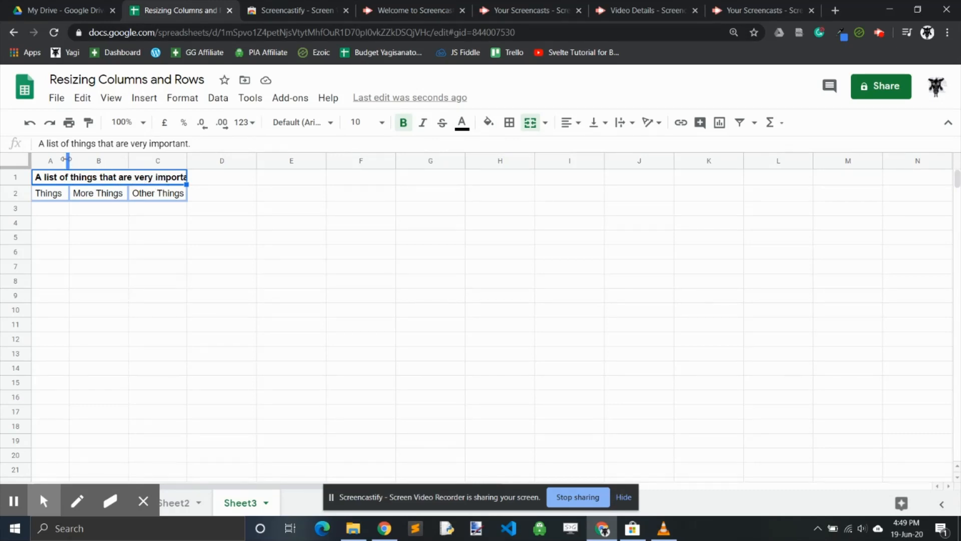
{"action": "left_click_drag", "start_coordinate": [68, 160], "coordinate": [187, 160]}
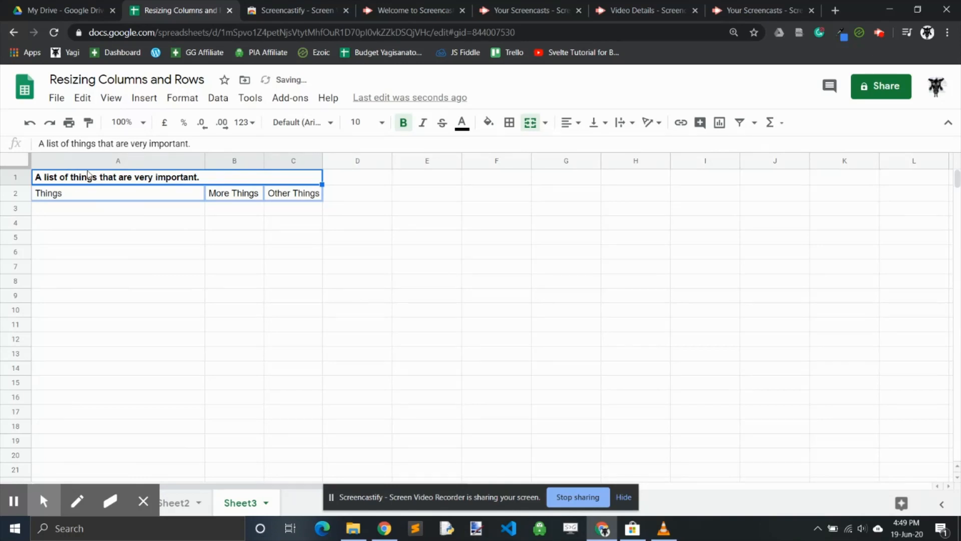
{"action": "mouse_move", "coordinate": [329, 191]}
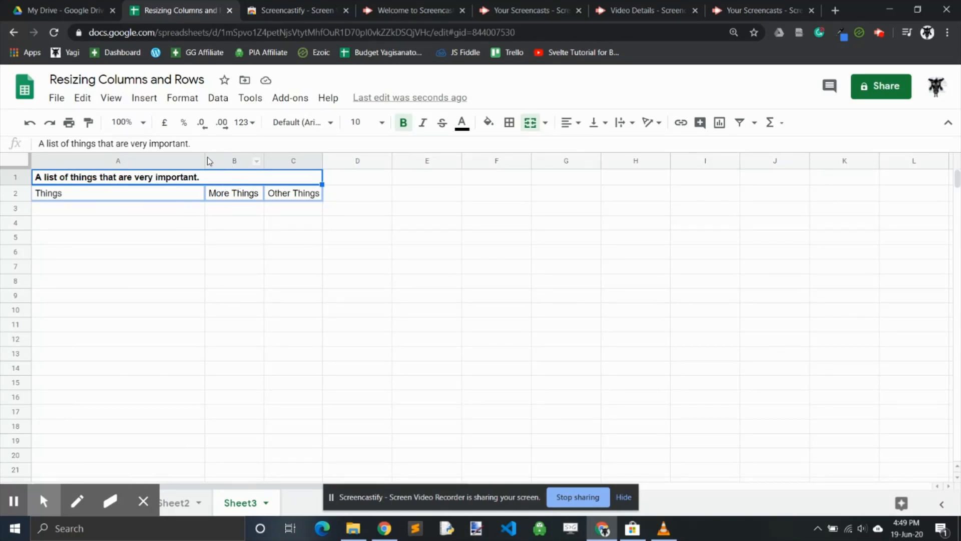
{"action": "mouse_move", "coordinate": [204, 160]}
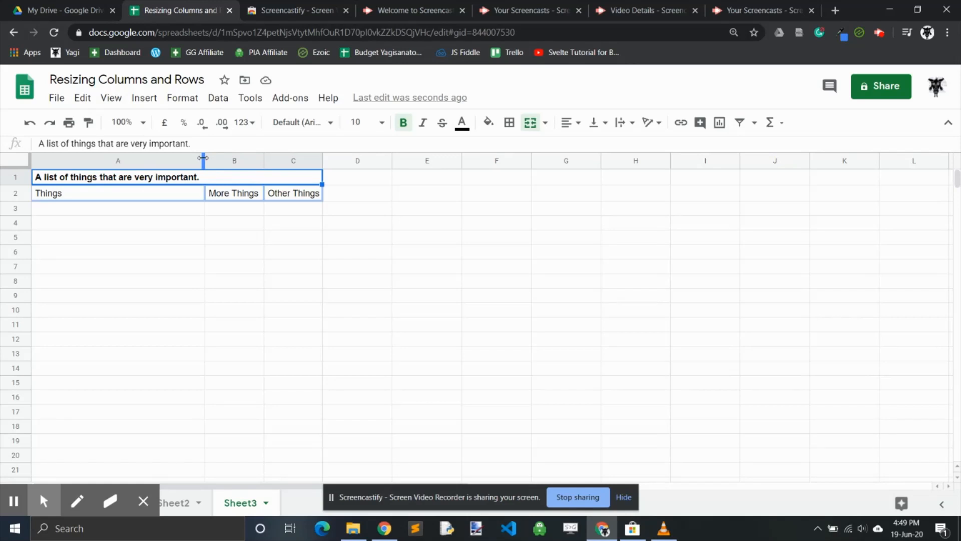
{"action": "mouse_move", "coordinate": [205, 163]}
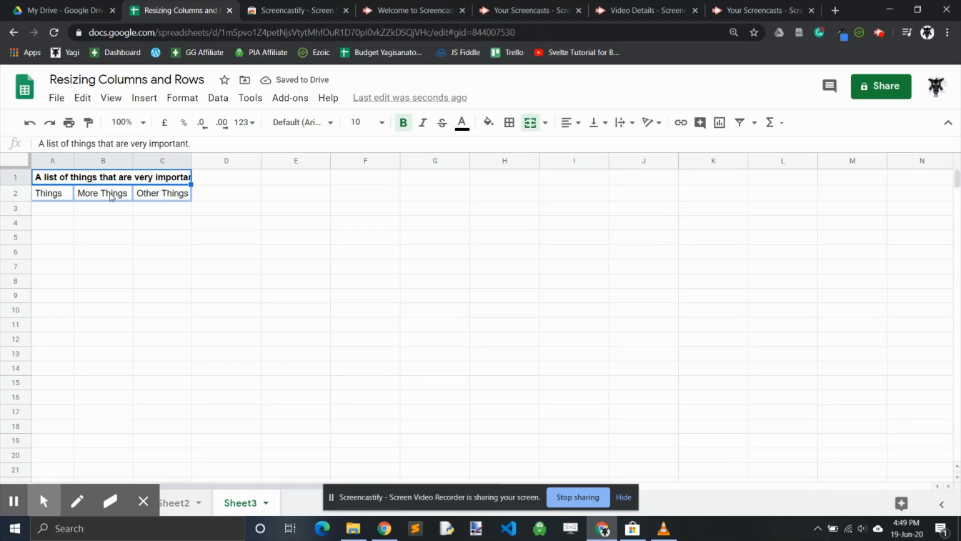
{"action": "left_click", "coordinate": [102, 160]}
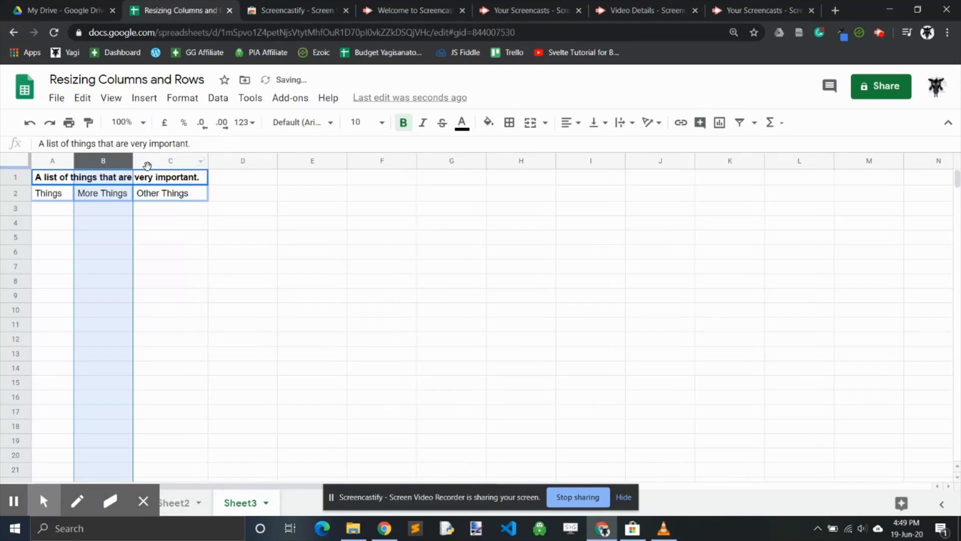
{"action": "mouse_move", "coordinate": [207, 159]}
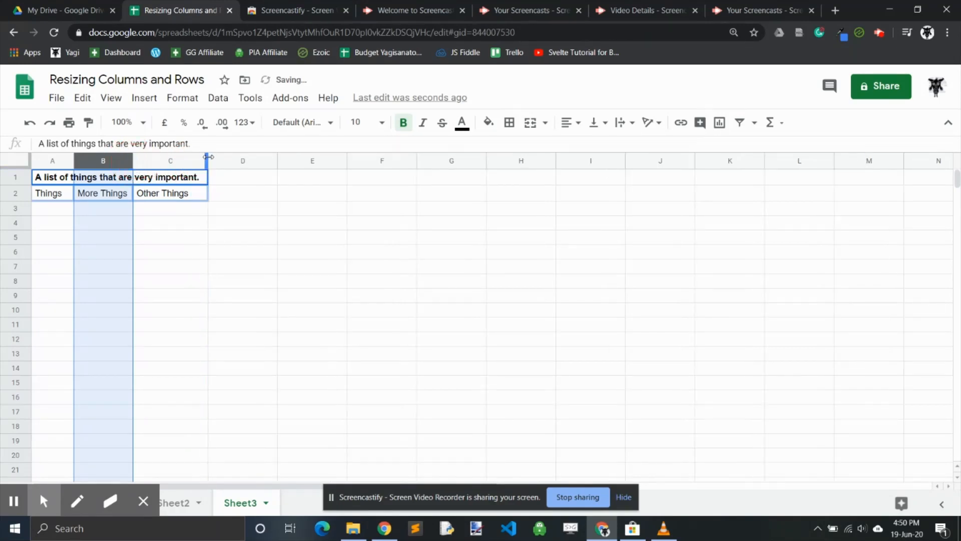
{"action": "left_click", "coordinate": [170, 160]}
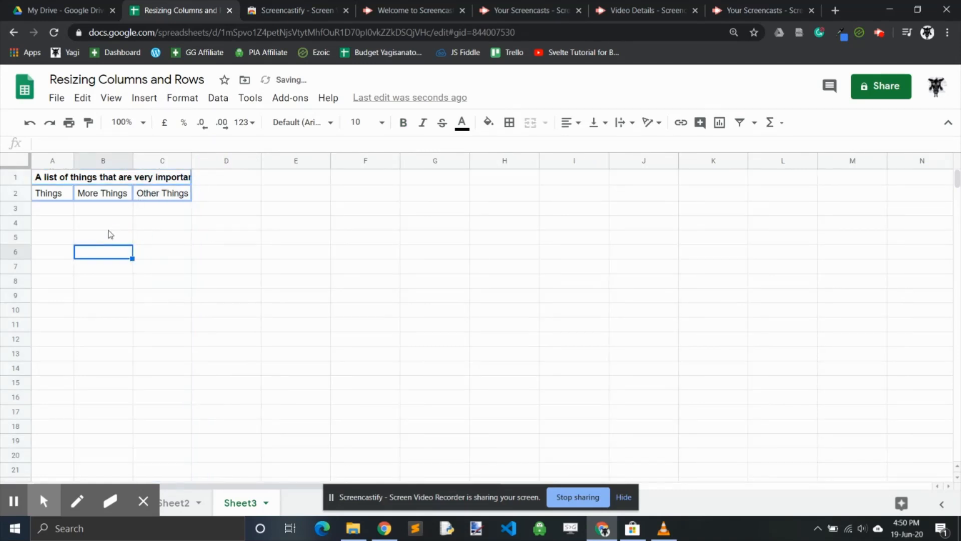
{"action": "left_click_drag", "start_coordinate": [132, 160], "coordinate": [153, 160]}
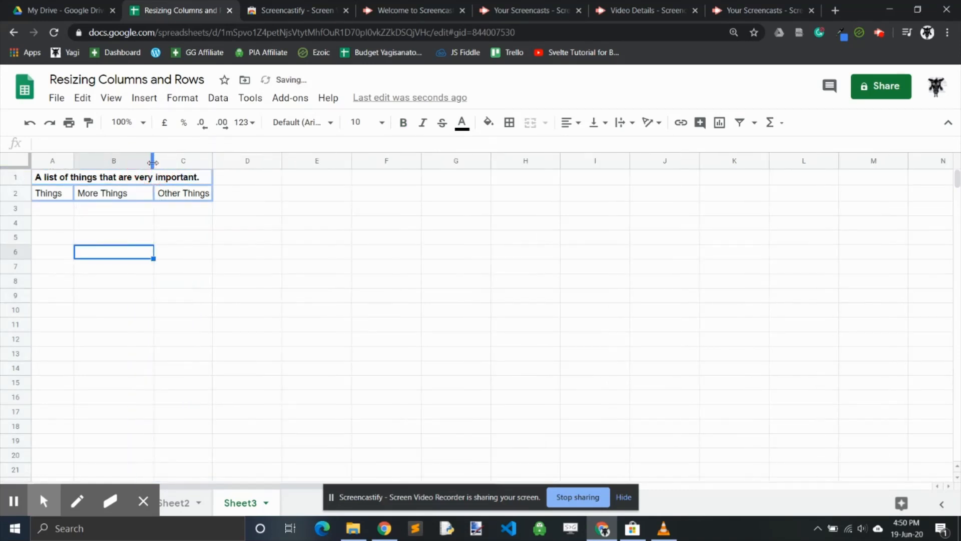
{"action": "left_click_drag", "start_coordinate": [153, 160], "coordinate": [133, 160]}
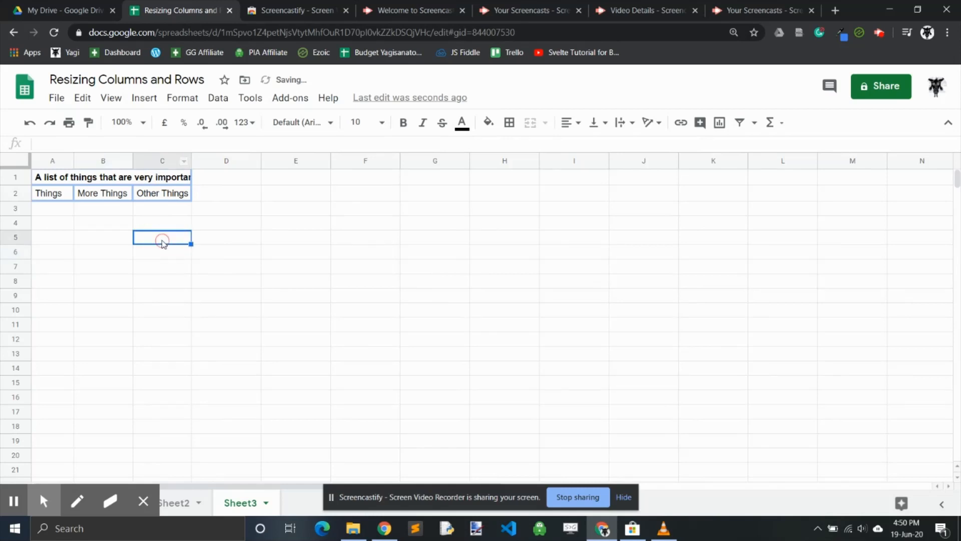
{"action": "mouse_move", "coordinate": [513, 364]}
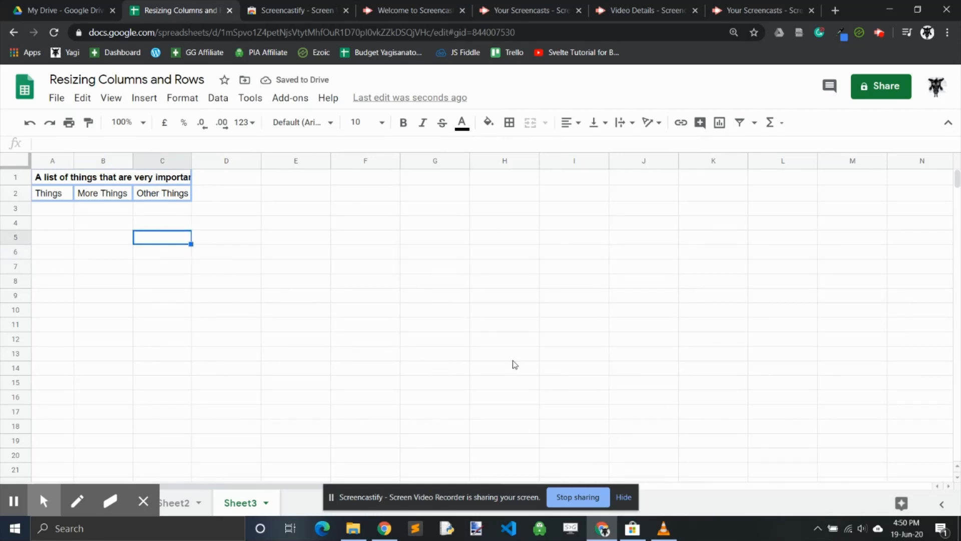